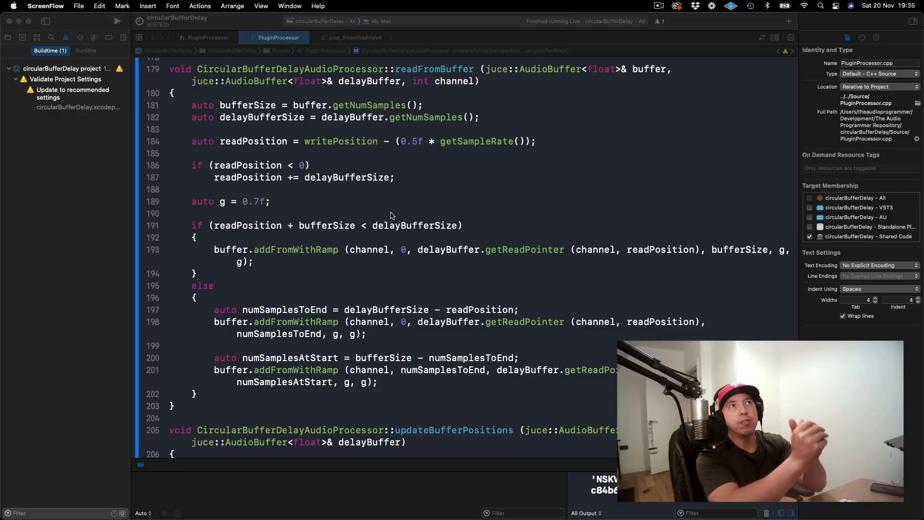
mouse_move(205, 153)
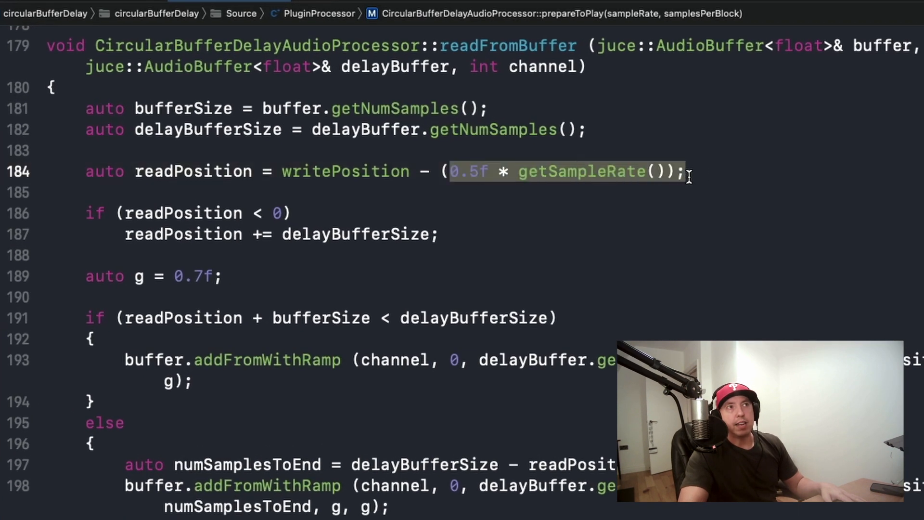
- Insert an empty line at line 183, just above readPosition in readFromBuffer
left_click(221, 275)
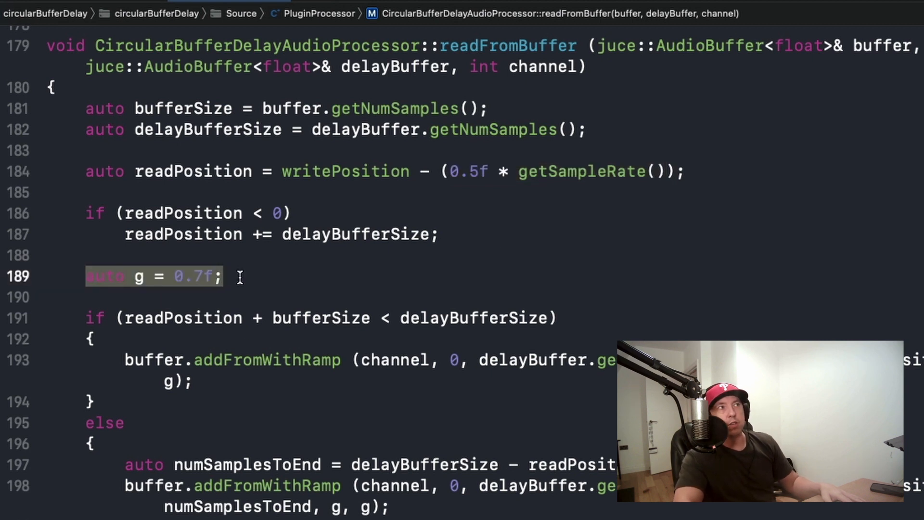
left_click(239, 276)
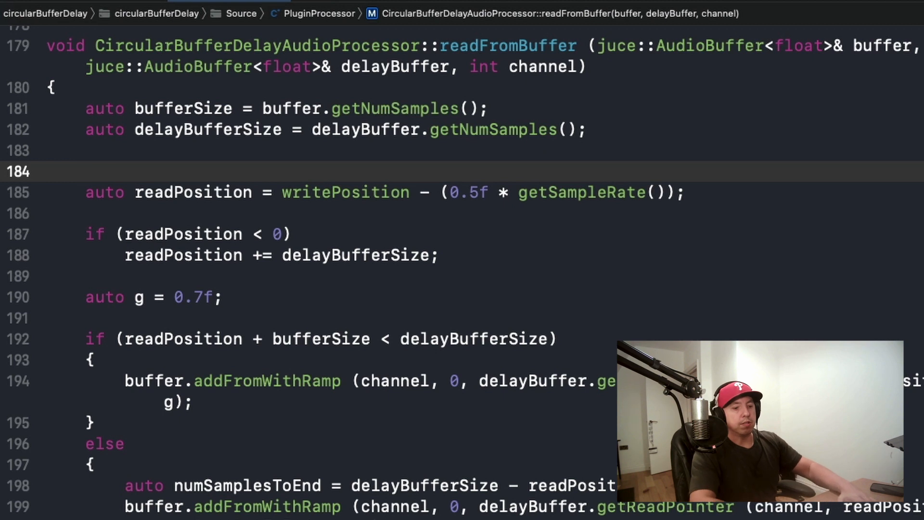
- Add a '// delayMs' comment above the readPosition line
type("//")
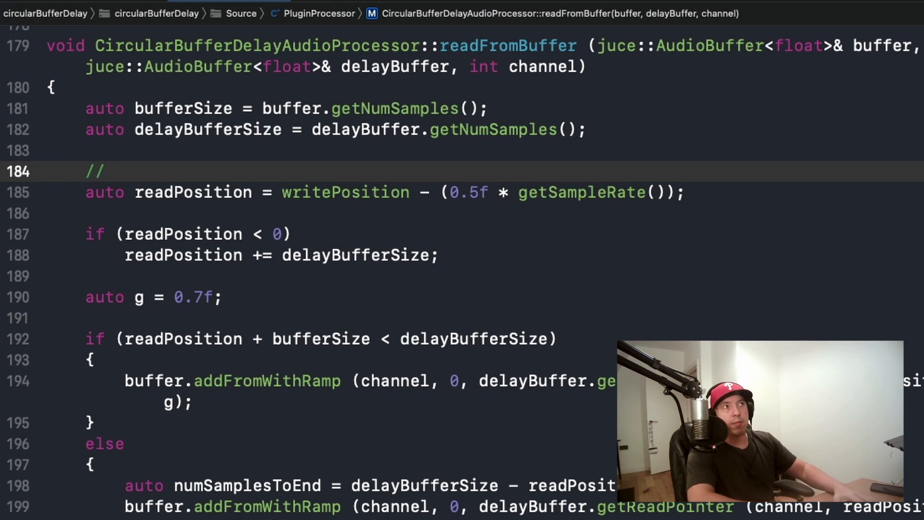
left_click(115, 171)
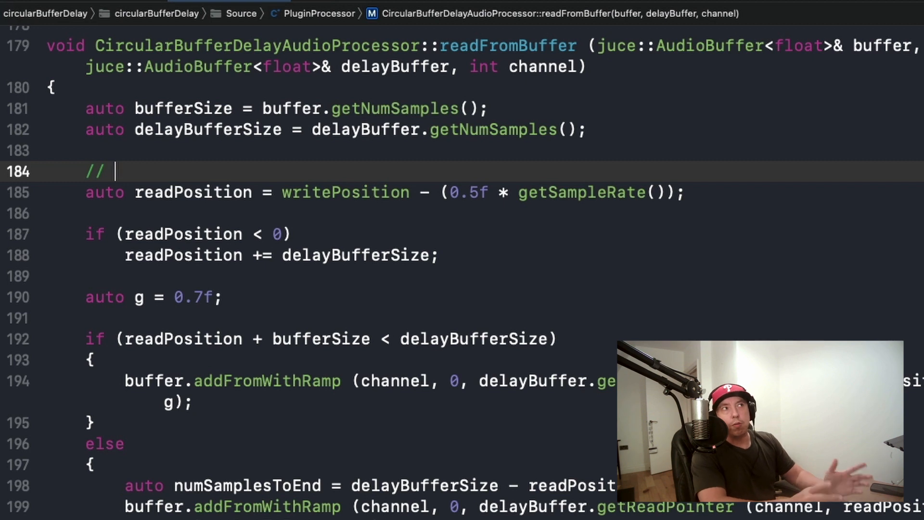
type("delayM")
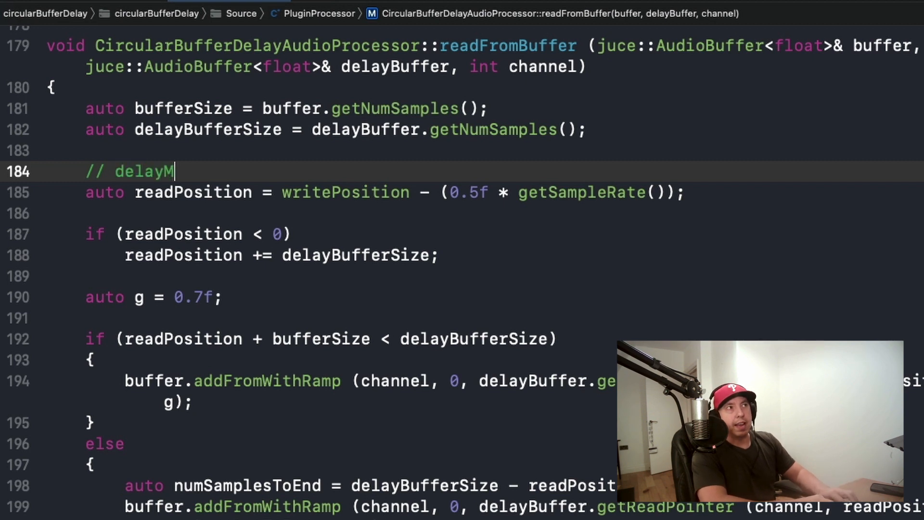
type("s")
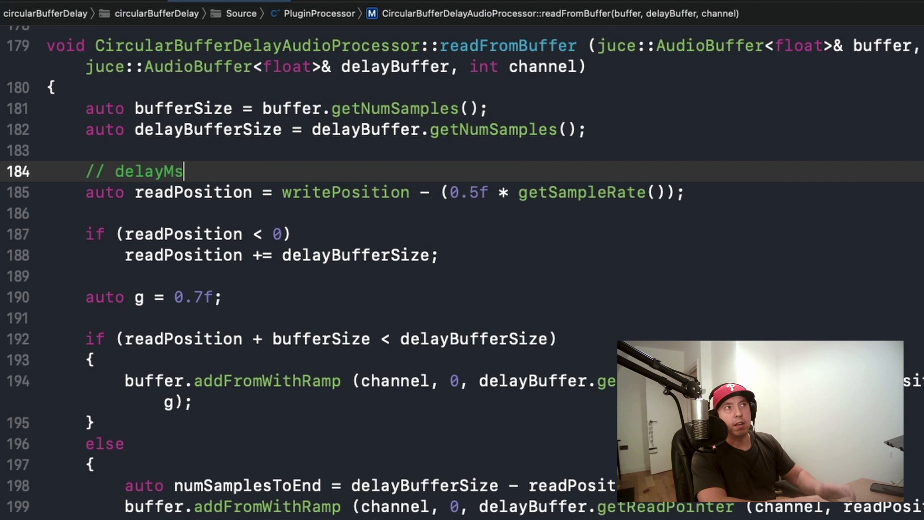
- Add a '// feedback' comment above the auto g gain line
left_click(189, 276)
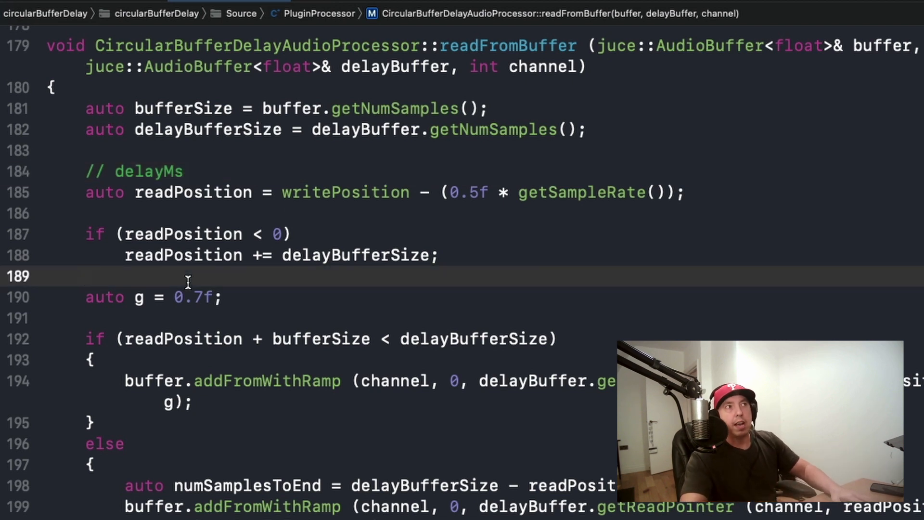
type("//")
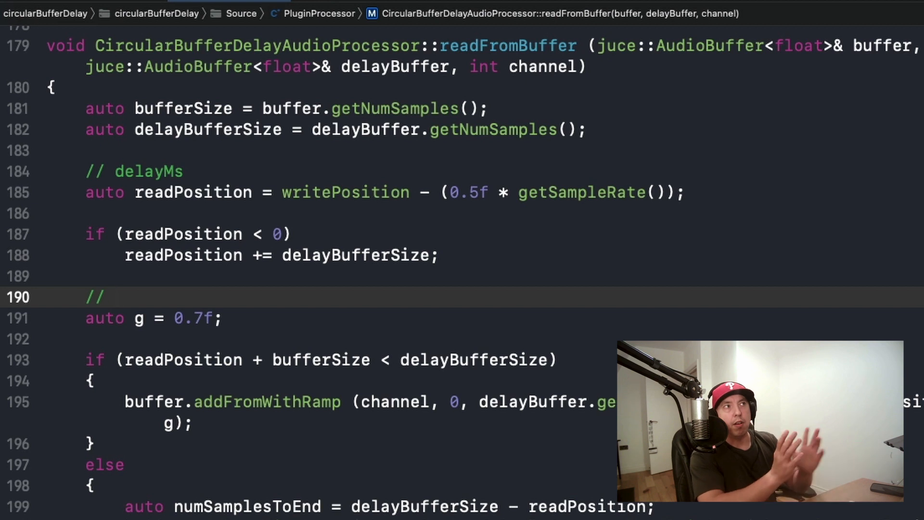
left_click(115, 297)
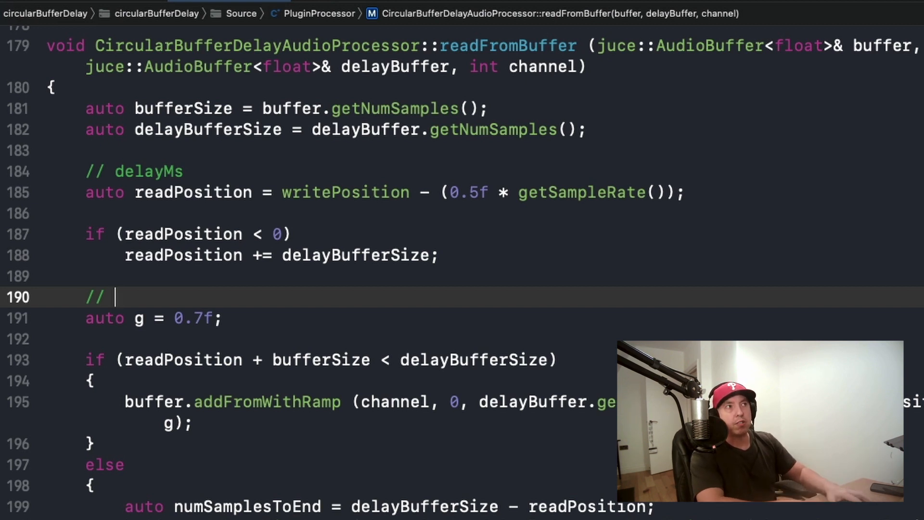
type("feed")
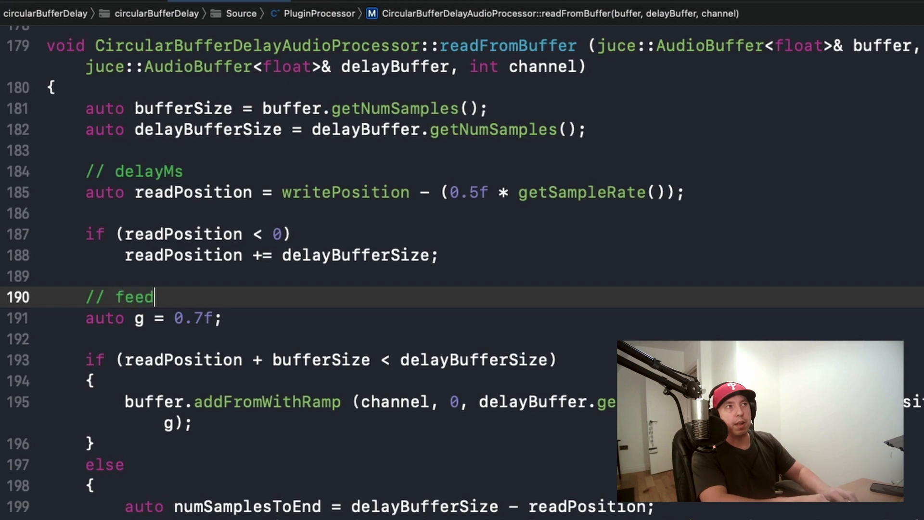
type("back")
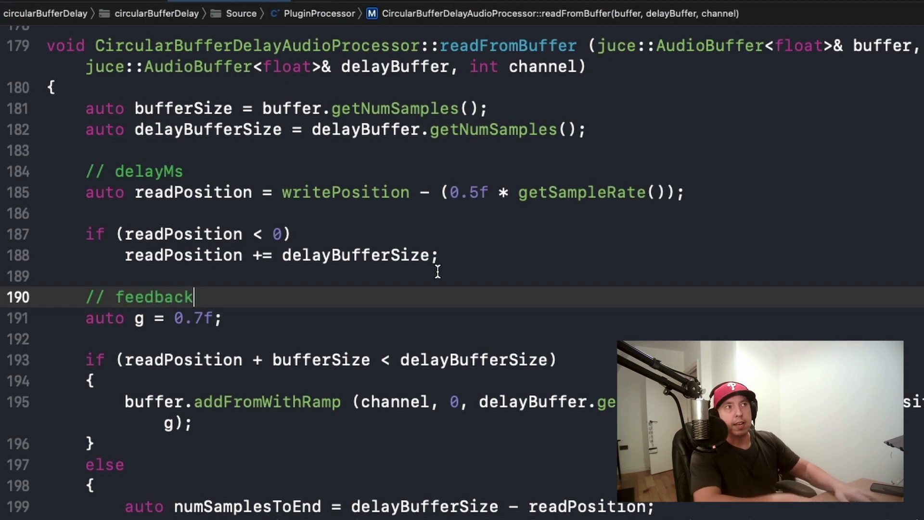
scroll("down", 3)
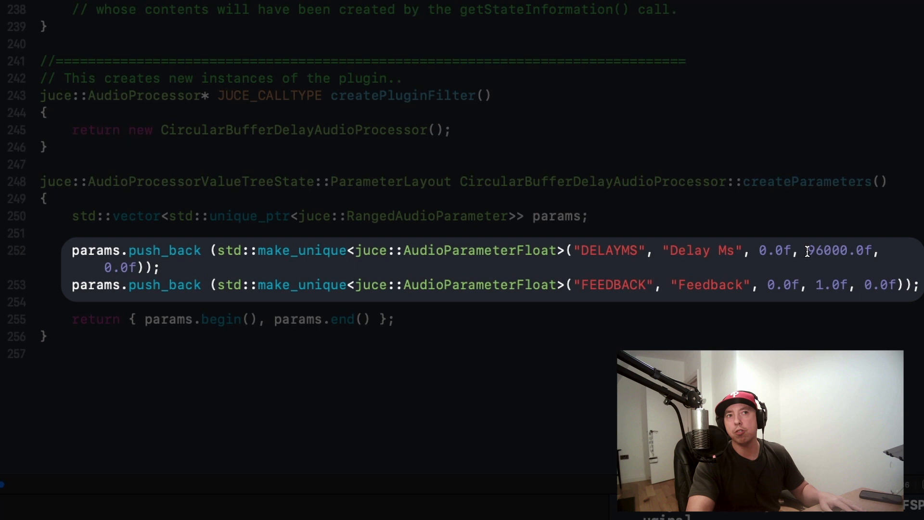
scroll("up", 3)
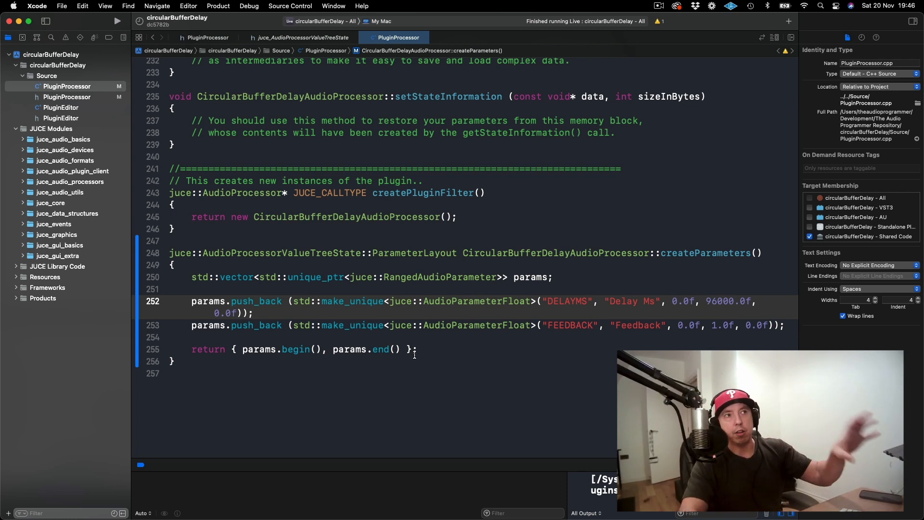
- Check params' header declaration, then return to its createParameters() initialiser in the constructor
scroll("up", 3)
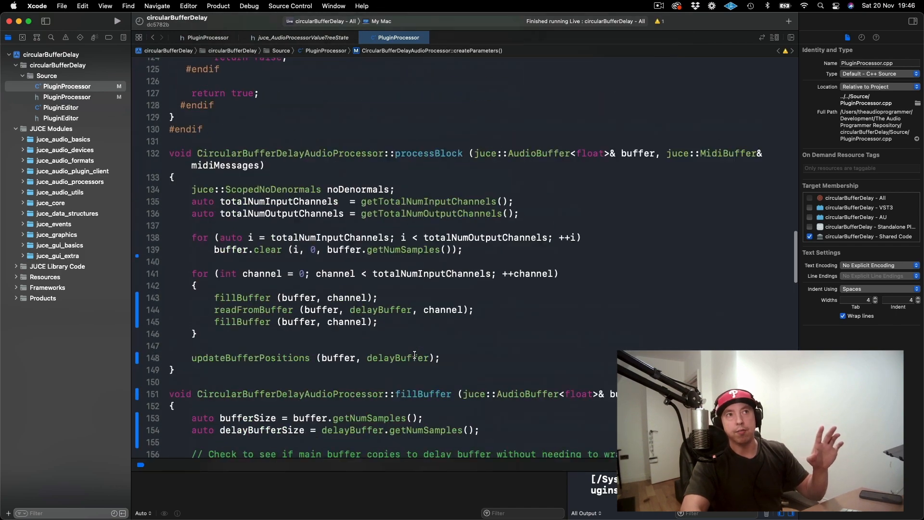
scroll("up", 3)
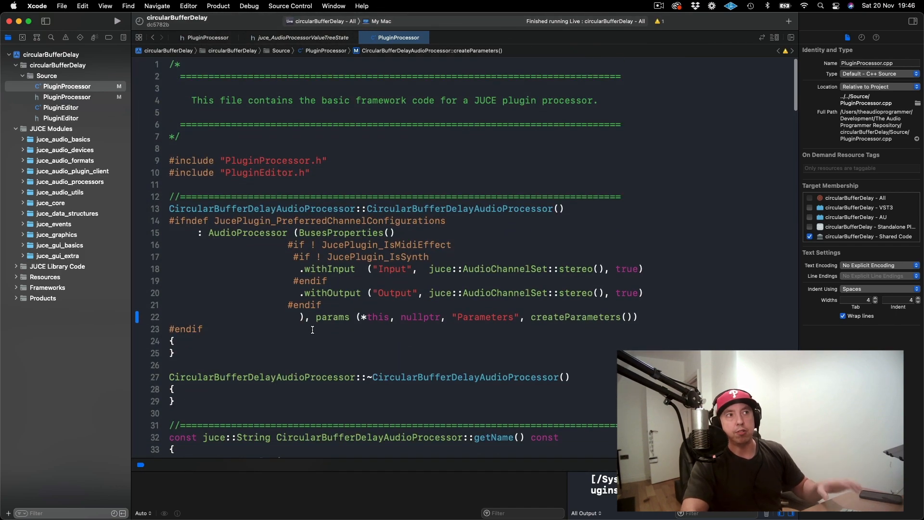
double_click(333, 317)
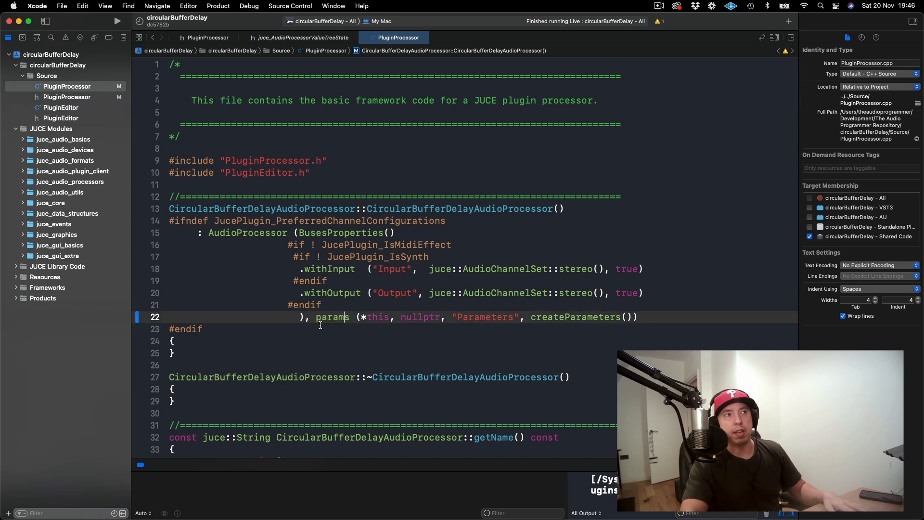
left_click(67, 97)
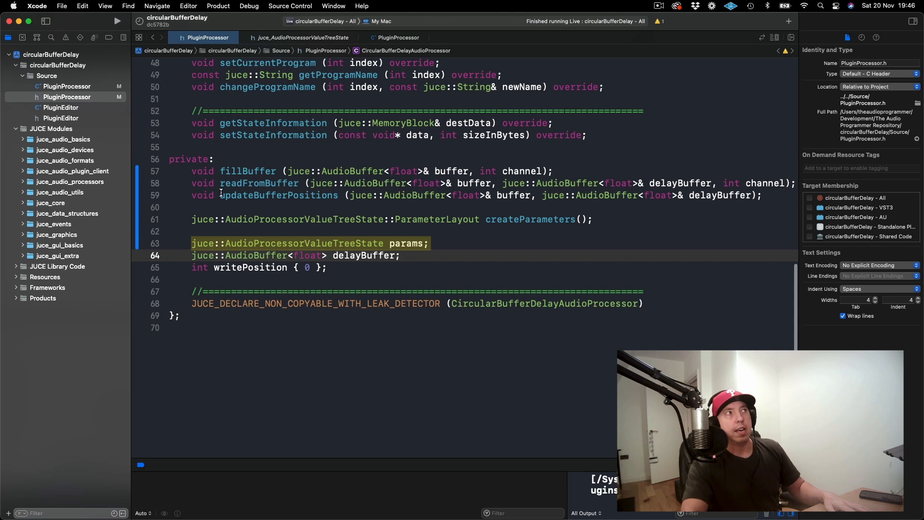
left_click(399, 37)
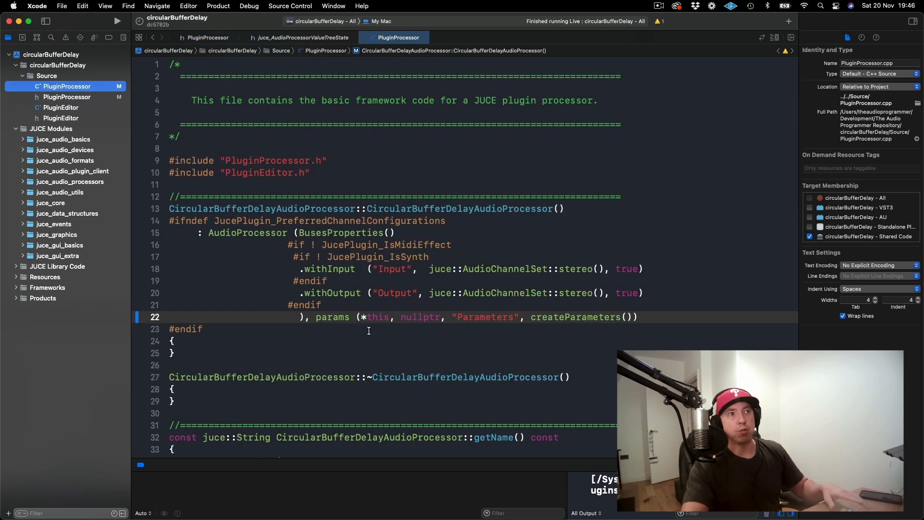
mouse_move(665, 286)
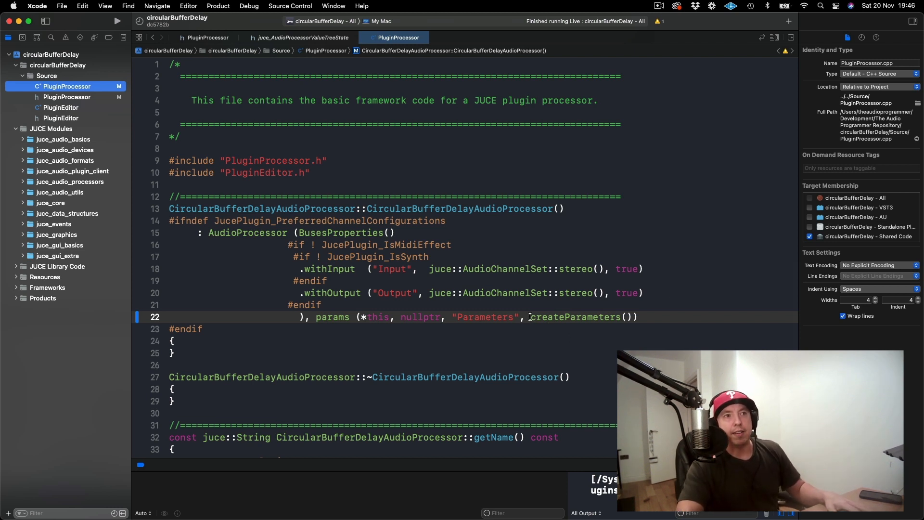
double_click(575, 318)
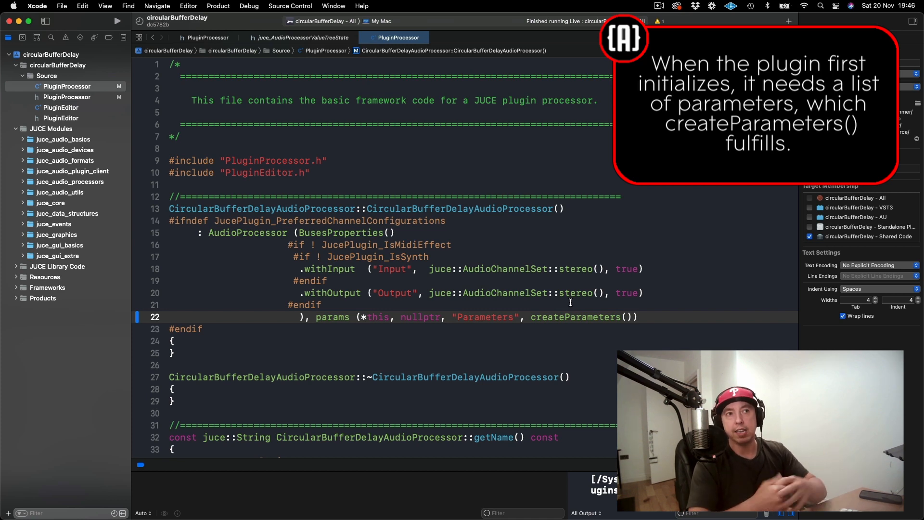
mouse_move(714, 251)
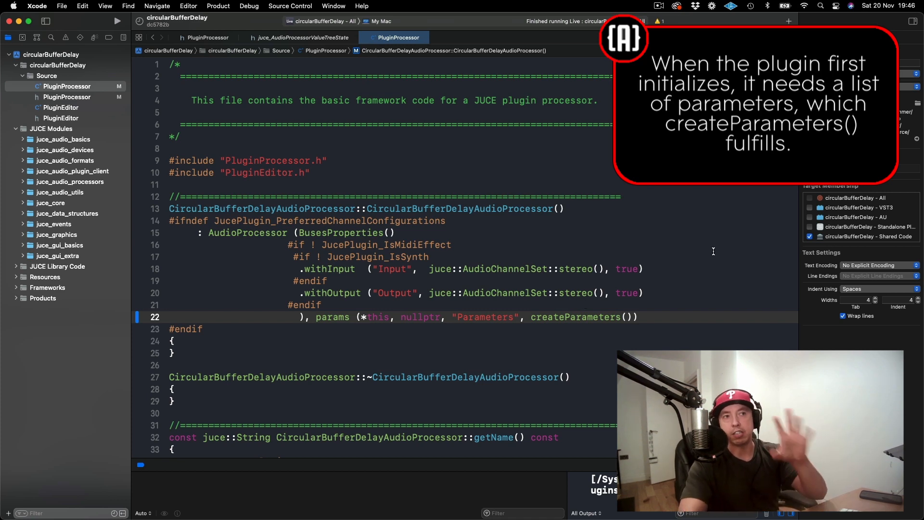
- Insert two empty lines after the delayBufferSize line at line 182, above the delayMs comment
scroll("down", 3)
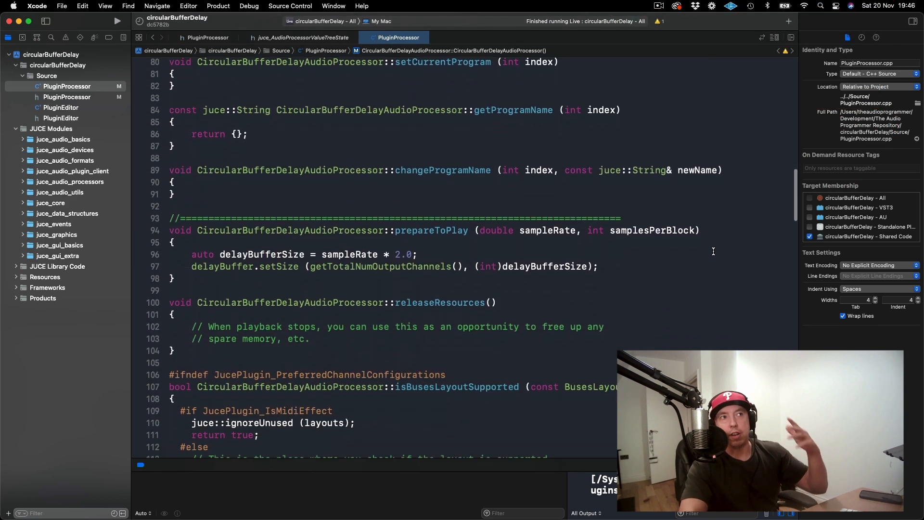
scroll("down", 3)
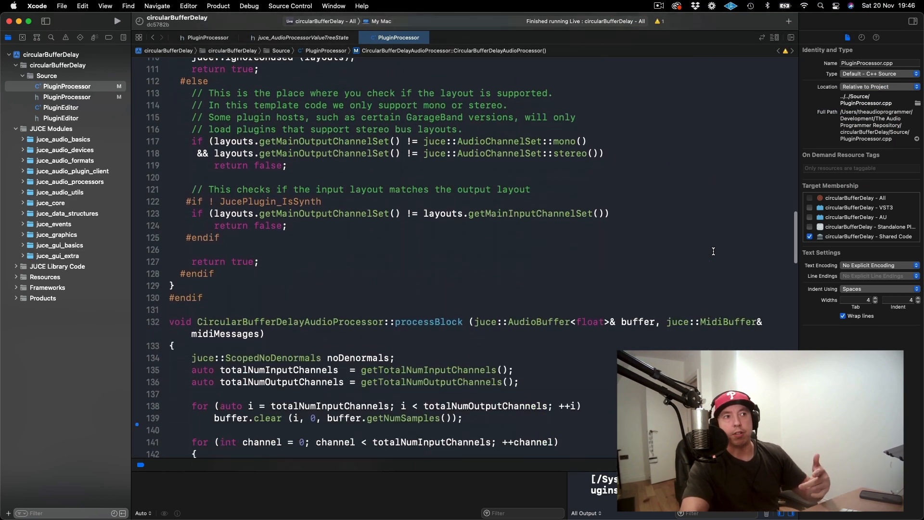
scroll("down", 3)
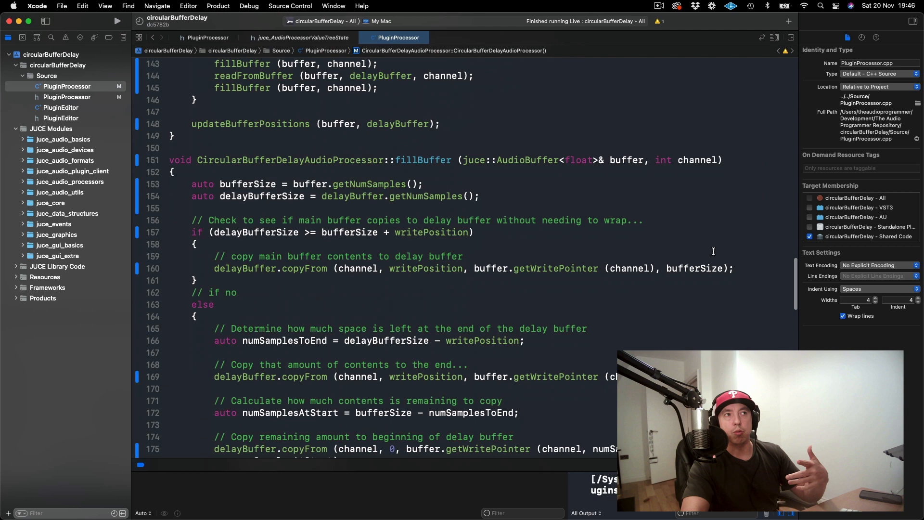
scroll("down", 3)
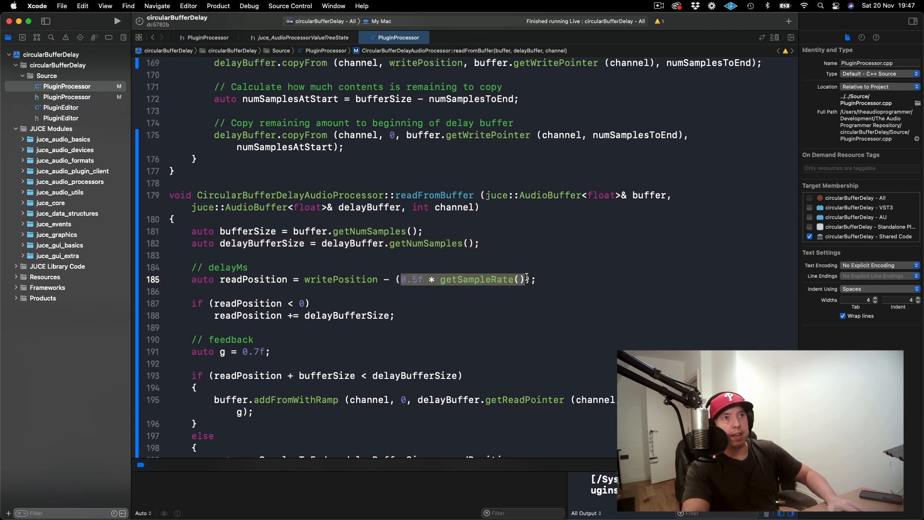
left_click(480, 243)
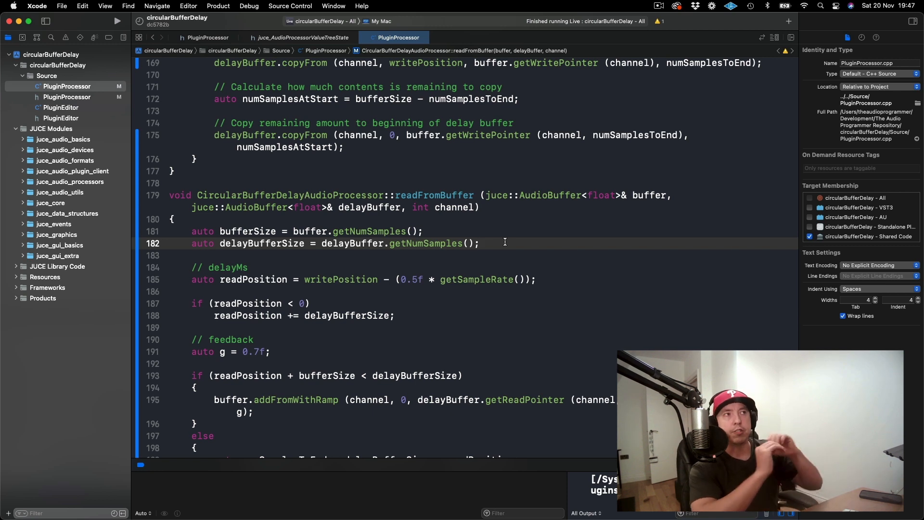
key("Return")
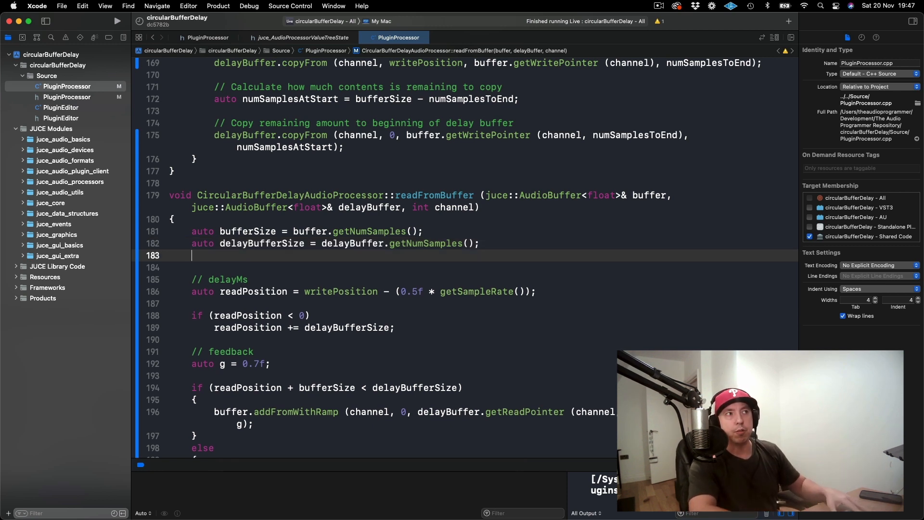
key("Return")
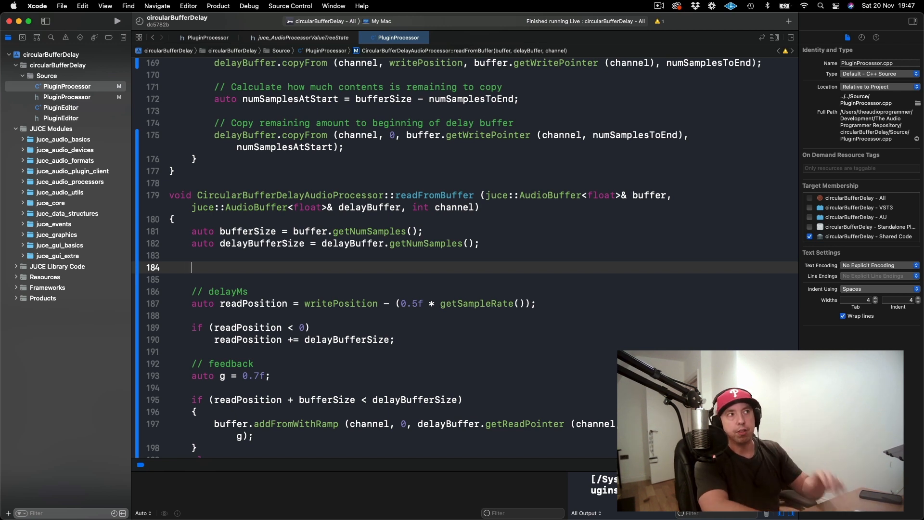
- Begin an auto* statement, then open the AudioProcessorValueTreeState reference from the JUCE class index
type("a")
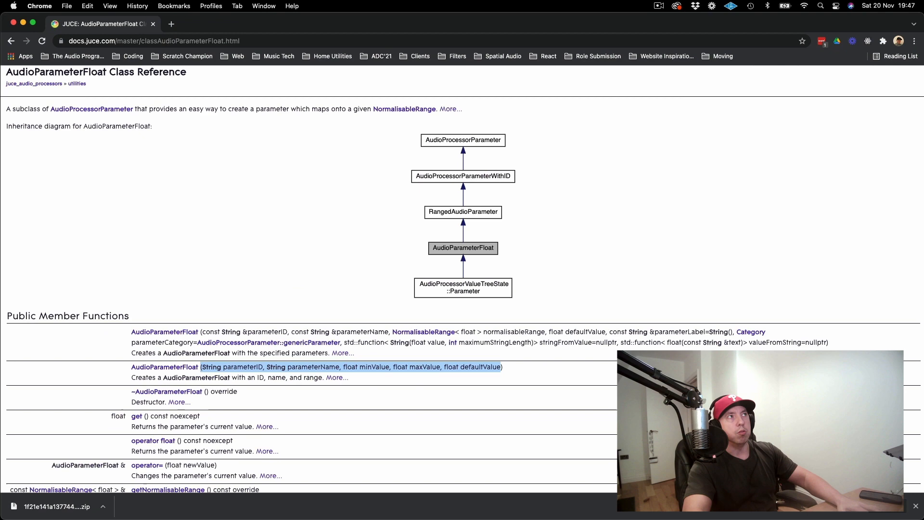
left_click(10, 41)
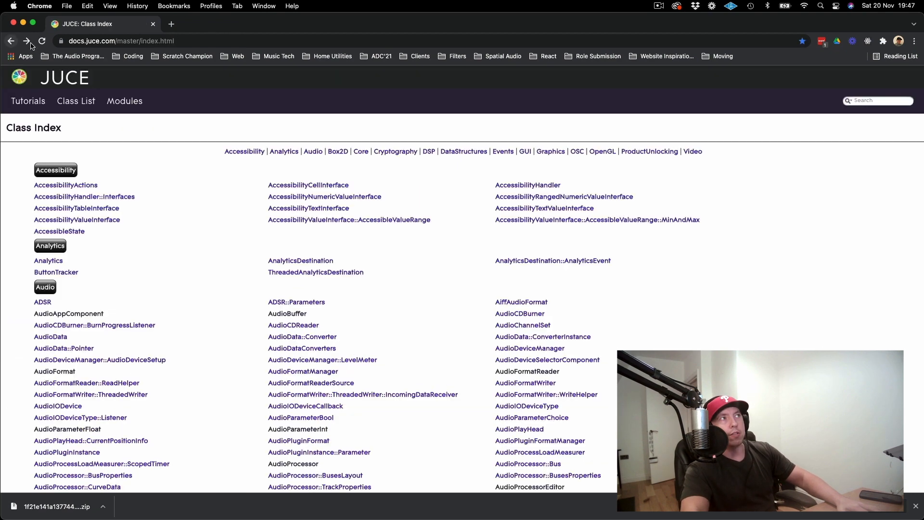
mouse_move(180, 148)
type("audioprocessorvalu")
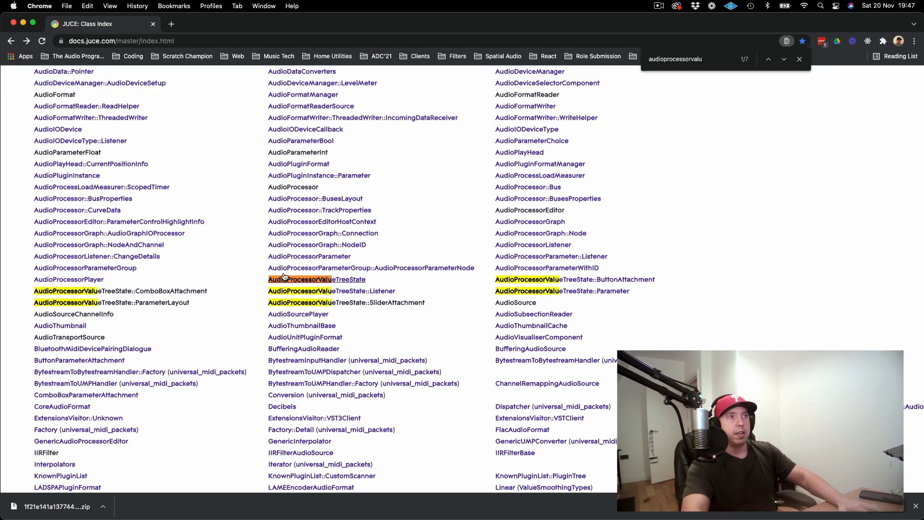
left_click(316, 279)
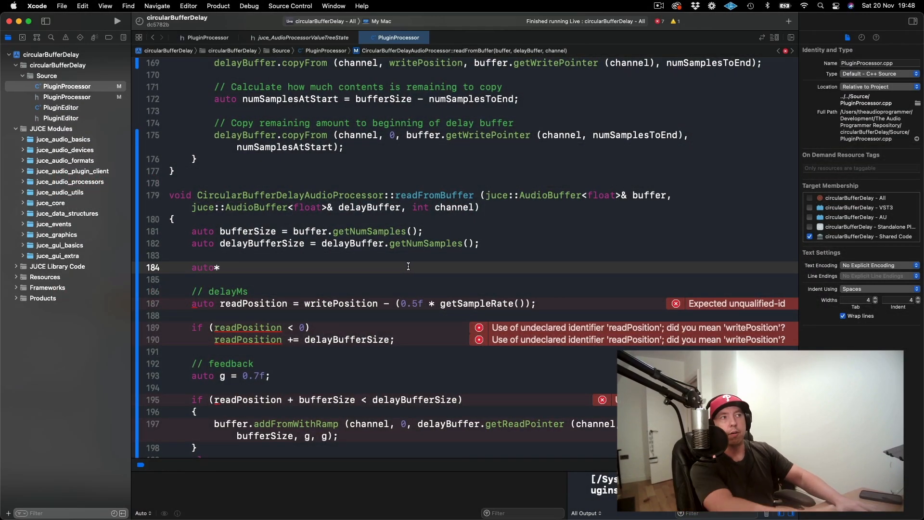
- Declare auto* delayTime = params.getRawParameterValue("DELAYMS");
type("delayTi")
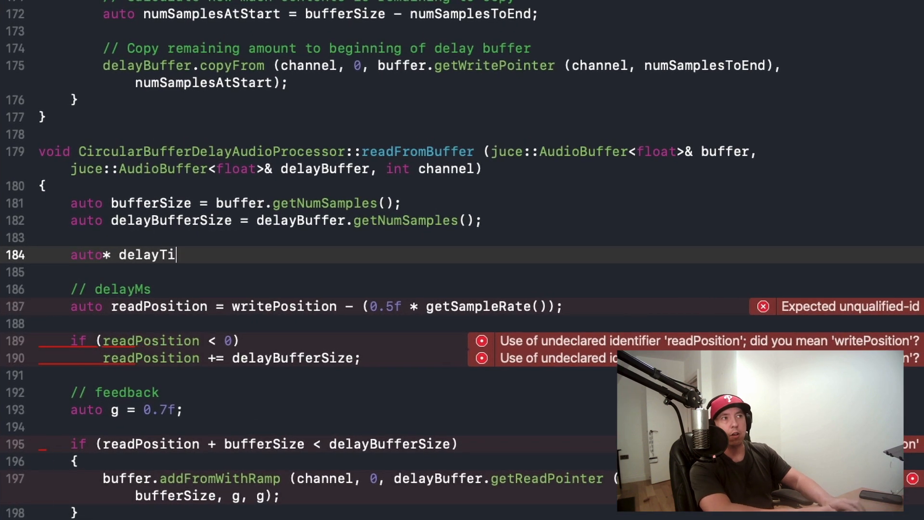
type("me =")
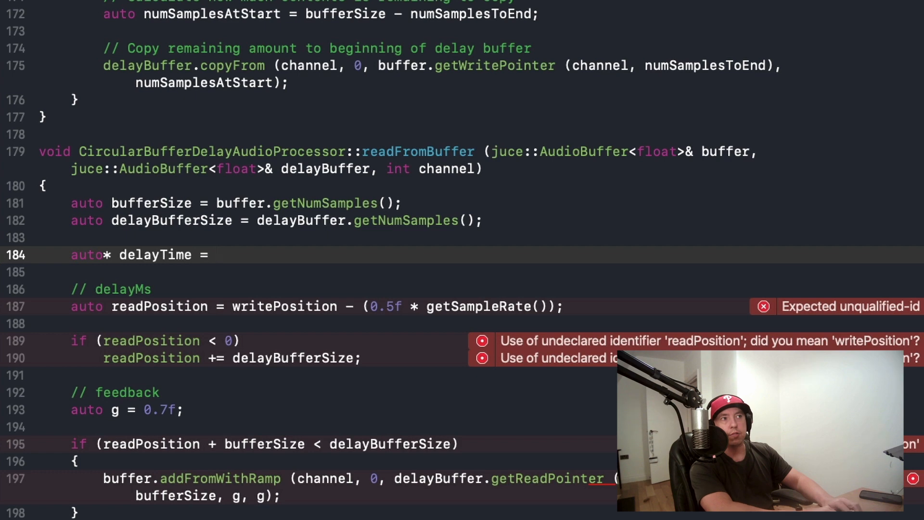
type("par")
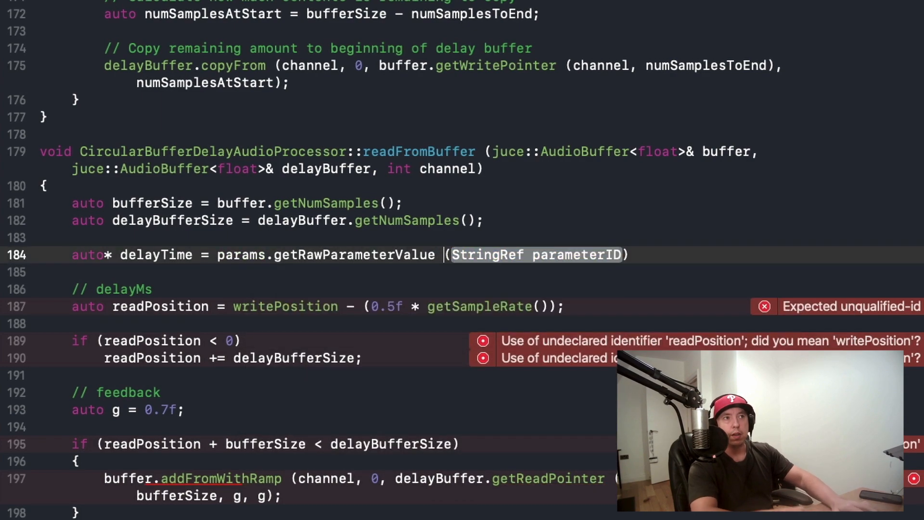
scroll("down", 3)
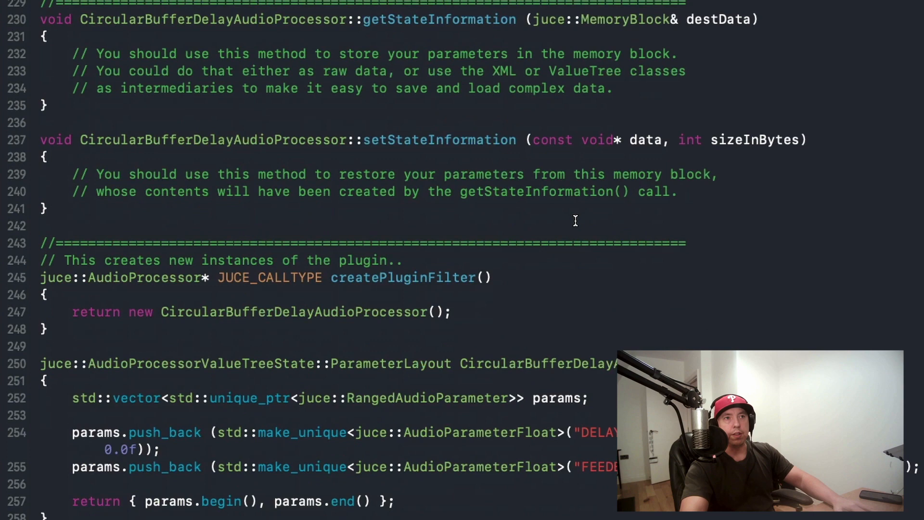
scroll("down", 3)
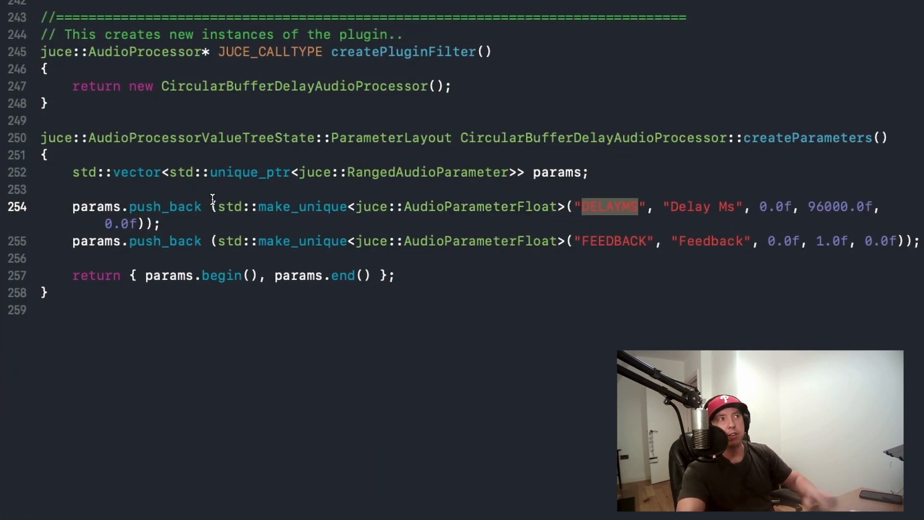
scroll("up", 3)
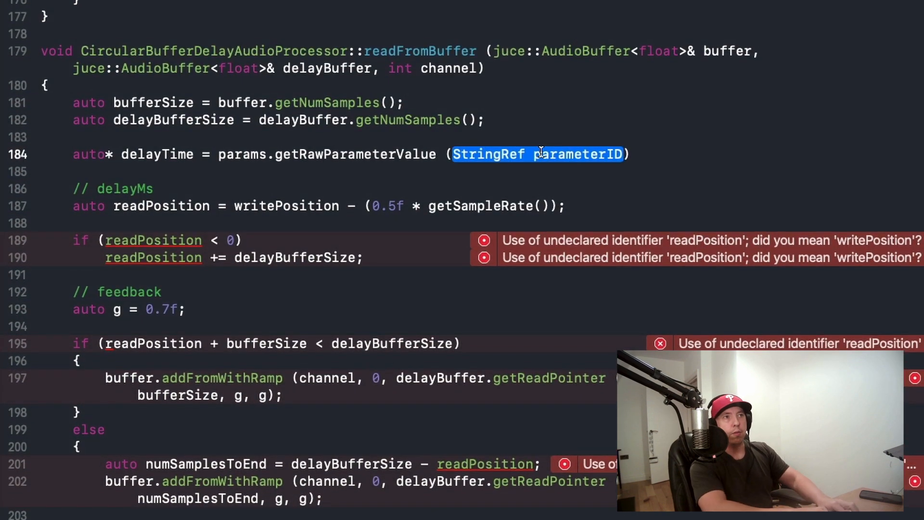
type("\"DELAYMS\"")
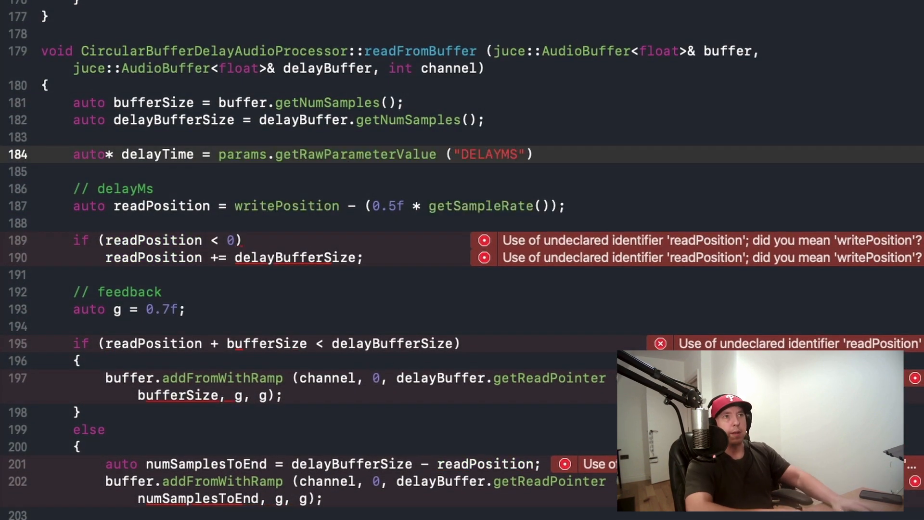
type(";")
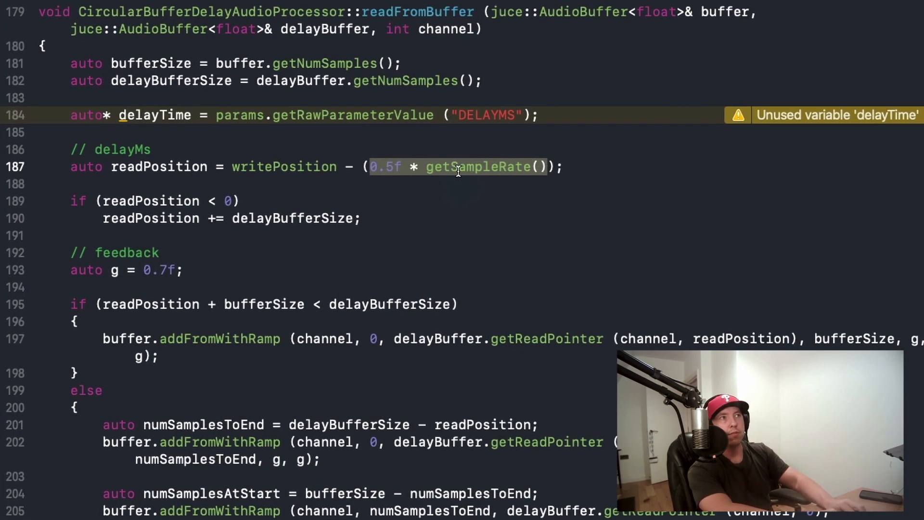
- Replace 0.5f * getSampleRate() in readPosition with delayTime->load()
type("delayTime->")
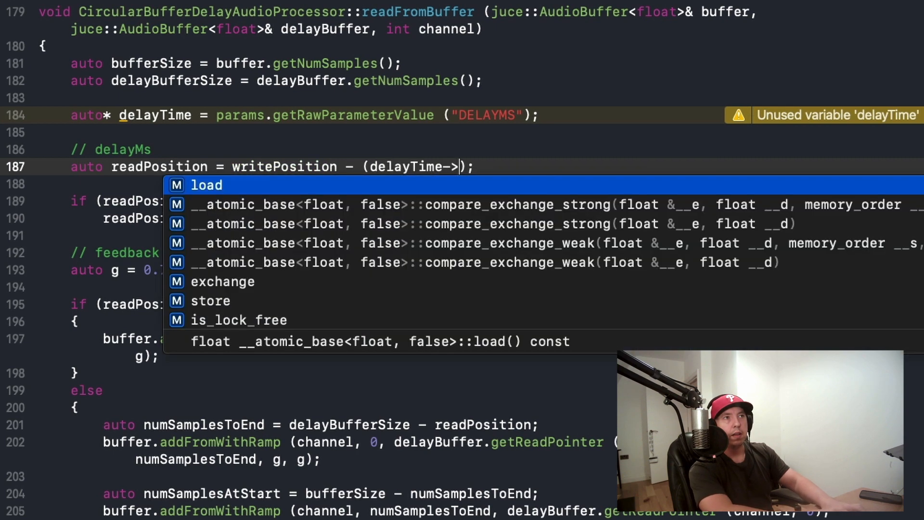
left_click(206, 184)
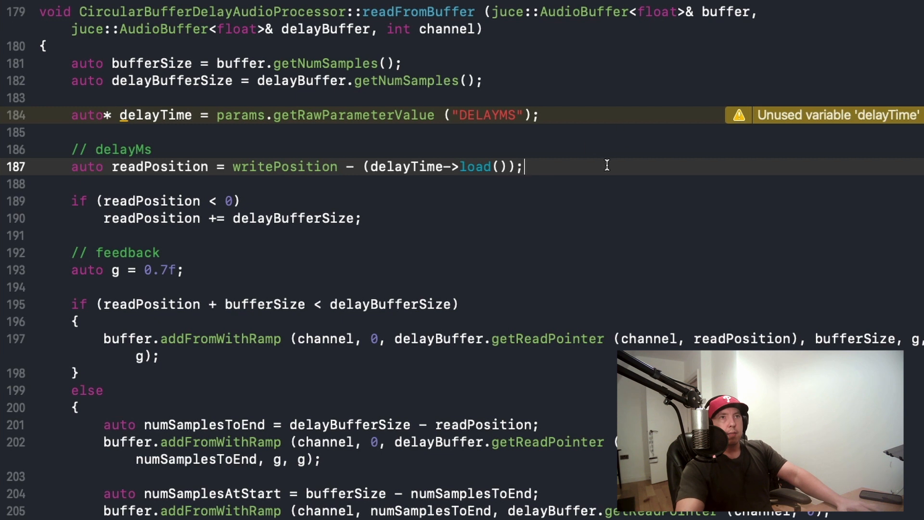
mouse_move(394, 192)
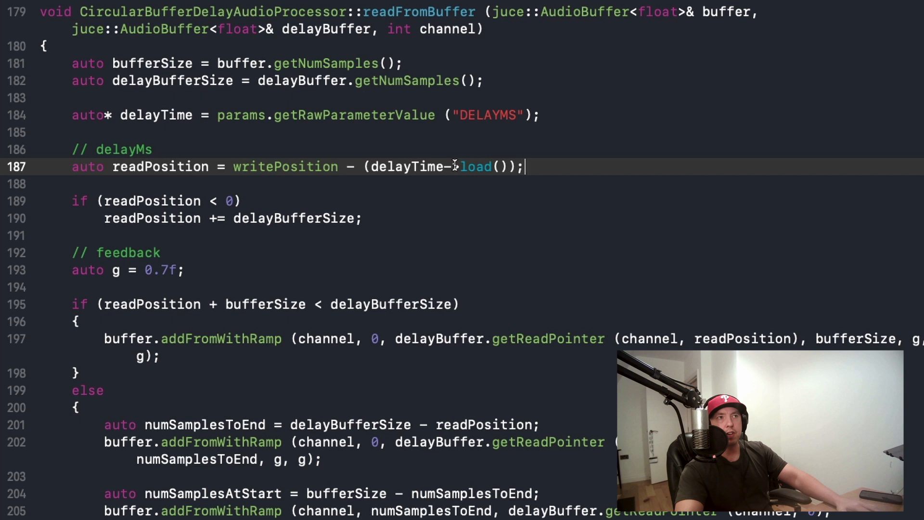
type(">")
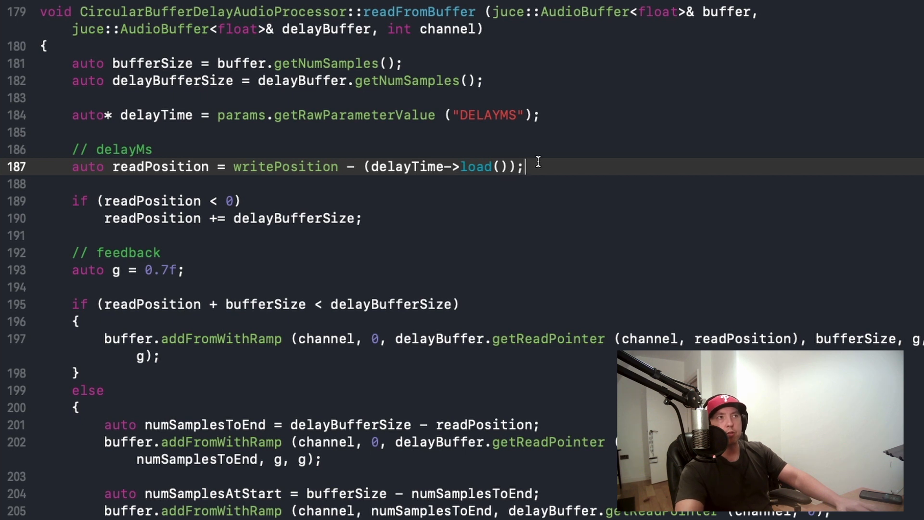
scroll("down", 3)
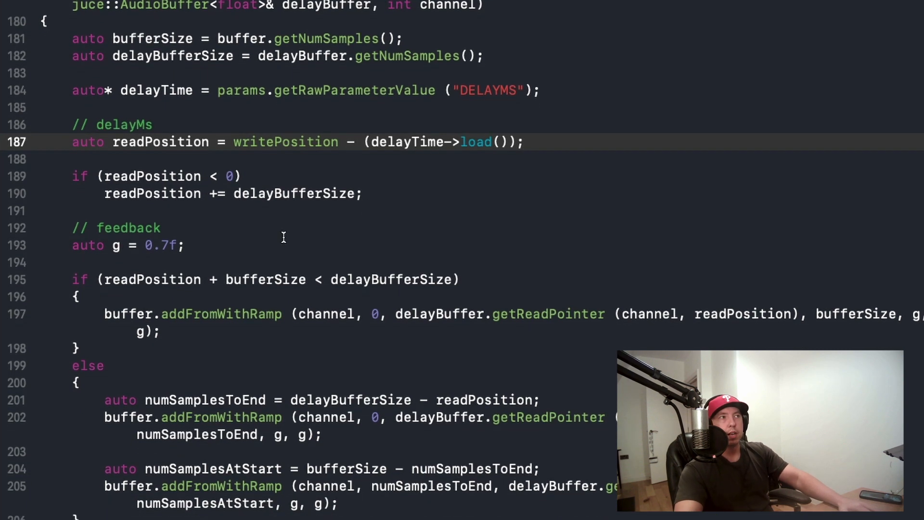
mouse_move(207, 225)
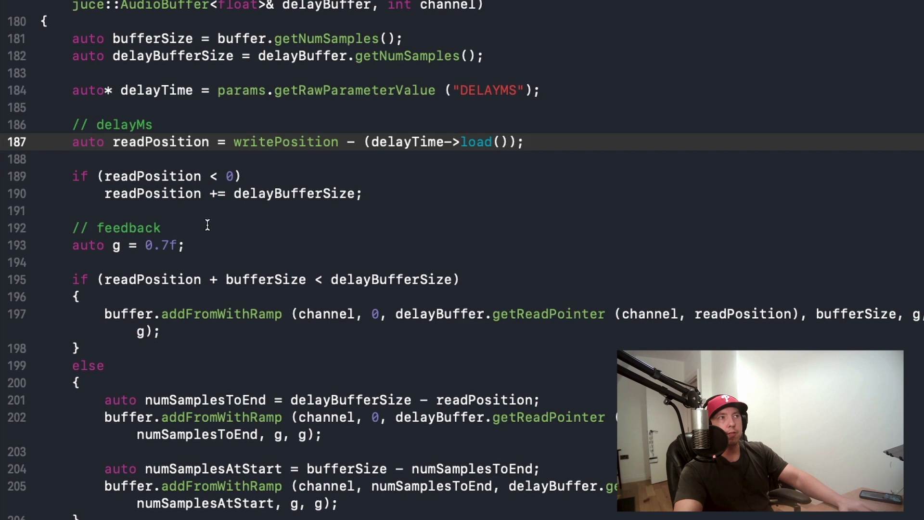
- Declare auto* gain = params.getRawParameterValue("FEEDBACK"); below the feedback comment
left_click(207, 228)
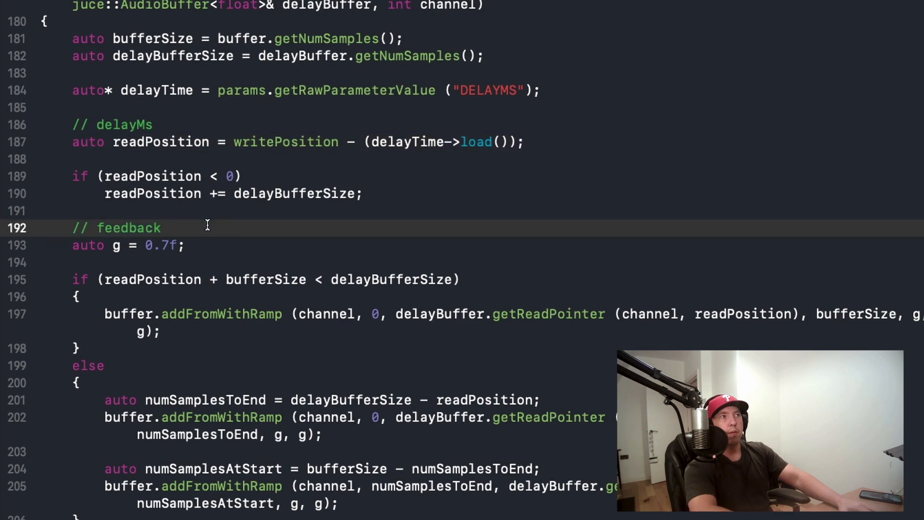
type("auto")
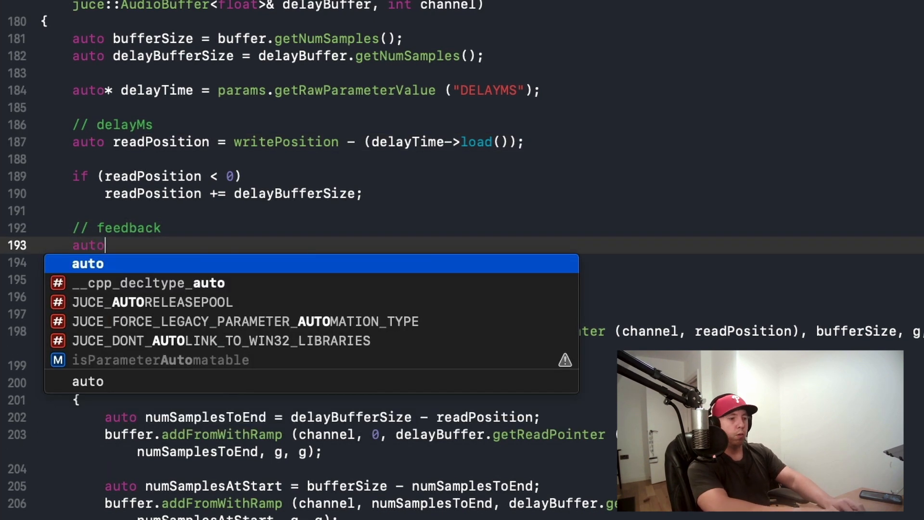
type("* gain =")
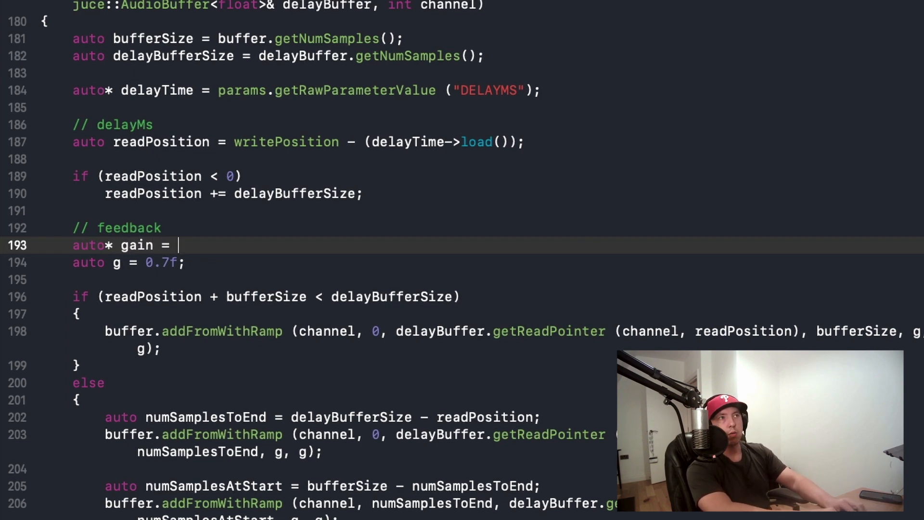
type("params.getRawParameterValue (\"")
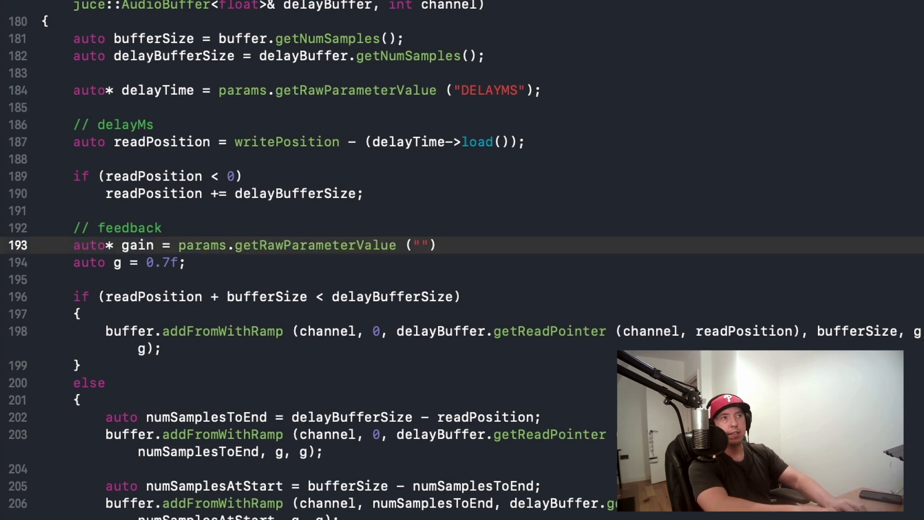
scroll("down", 3)
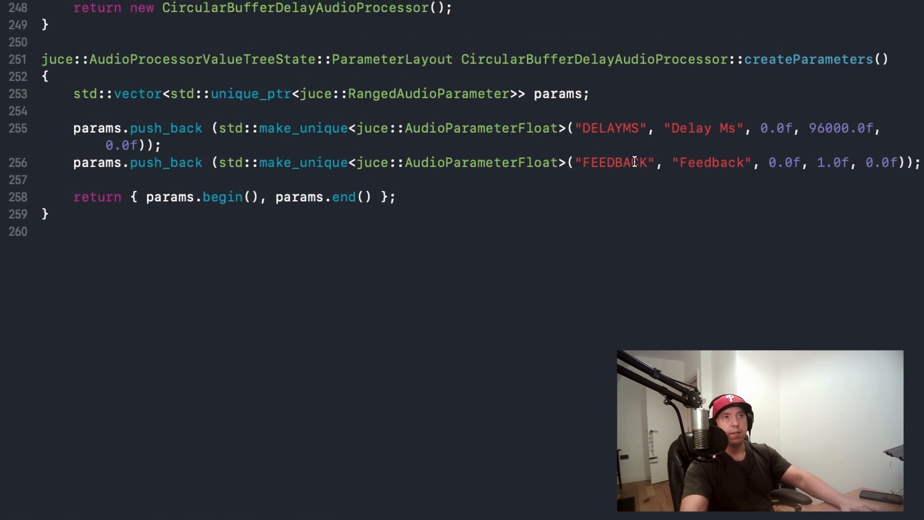
scroll("up", 3)
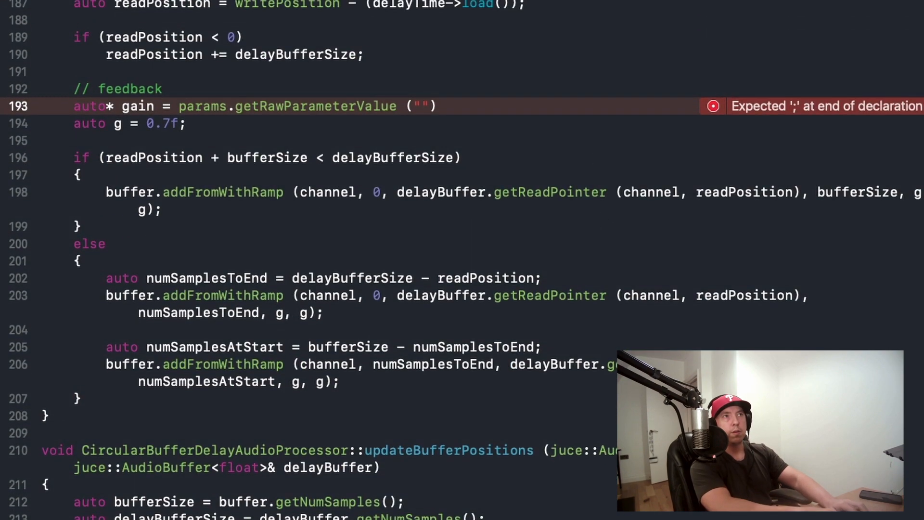
type("FEEDBACK")
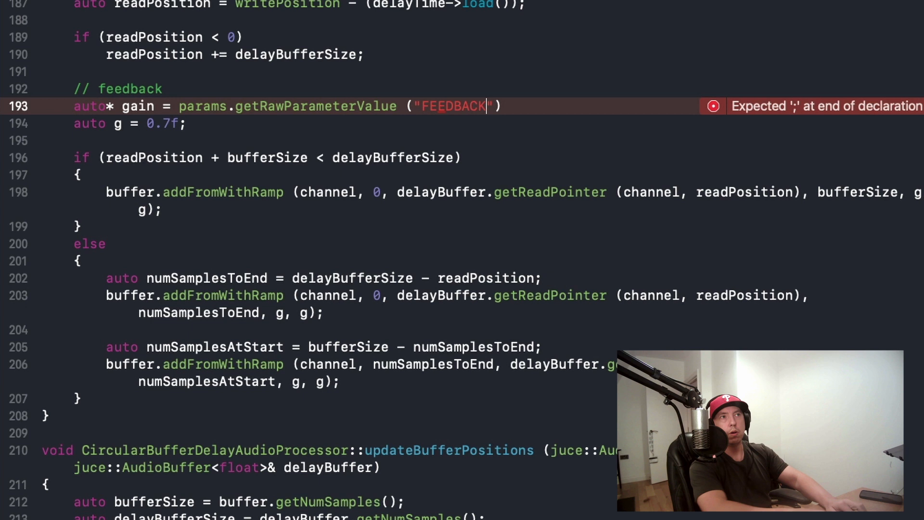
type(";")
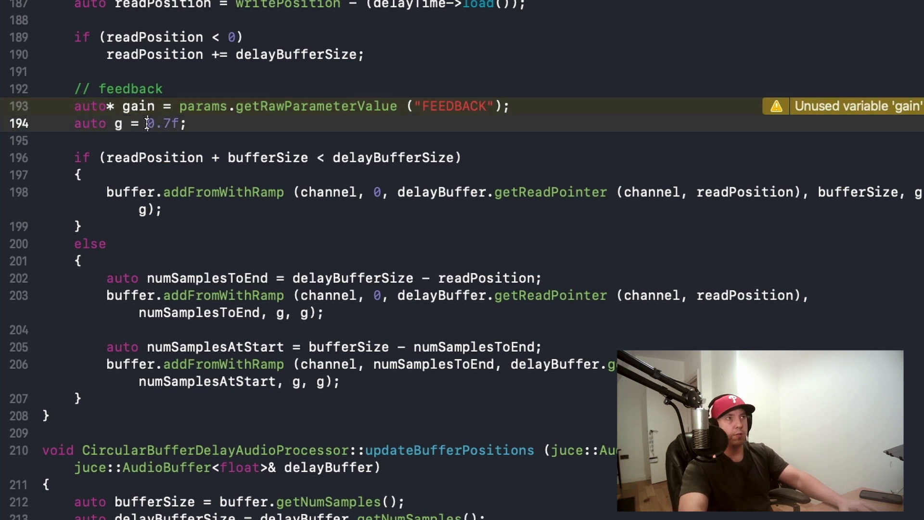
- Replace the fixed 0.7f feedback value with gain->load()
key("Backspace")
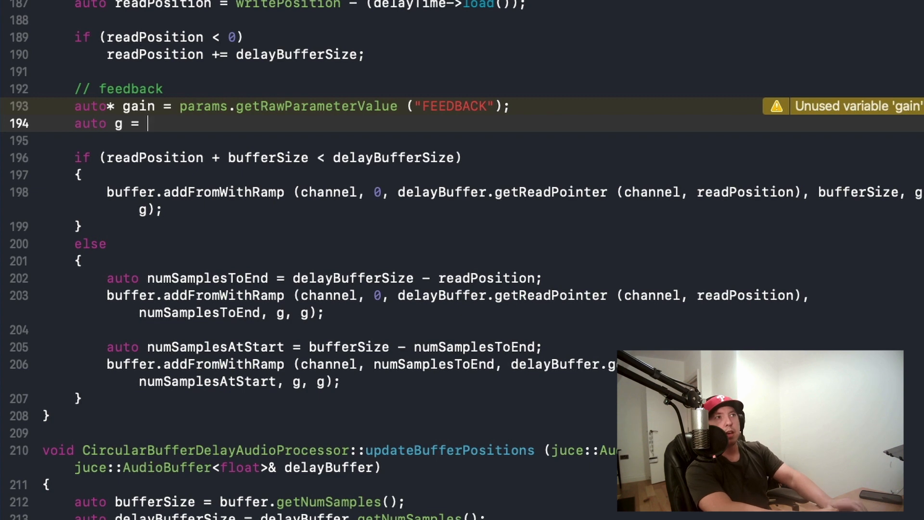
type("gai")
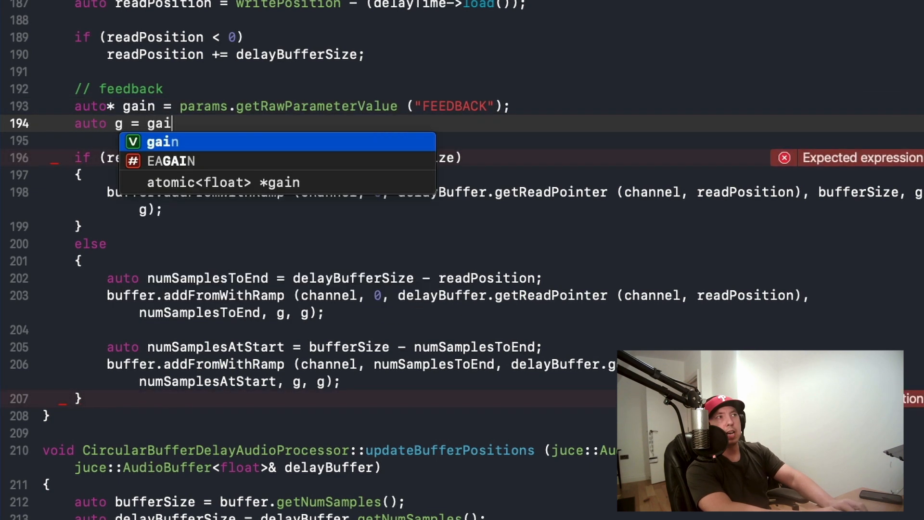
type("n->loa")
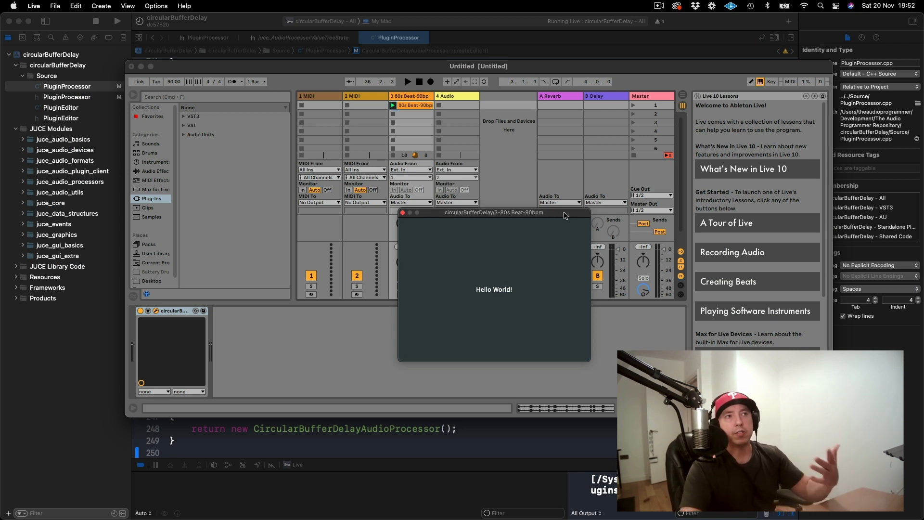
mouse_move(468, 228)
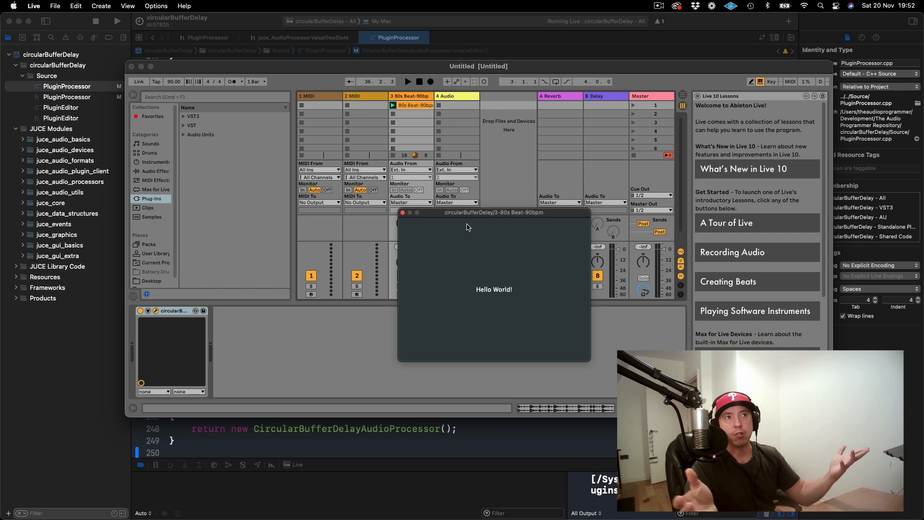
mouse_move(565, 218)
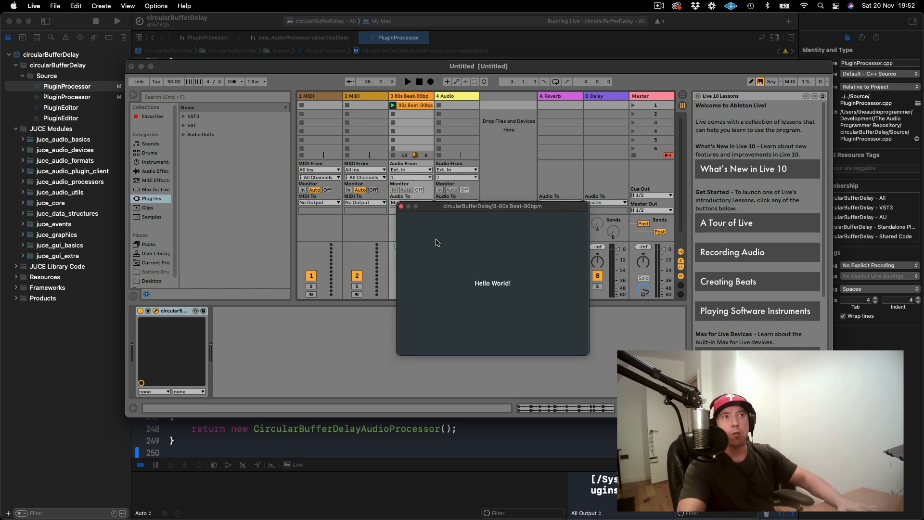
mouse_move(529, 303)
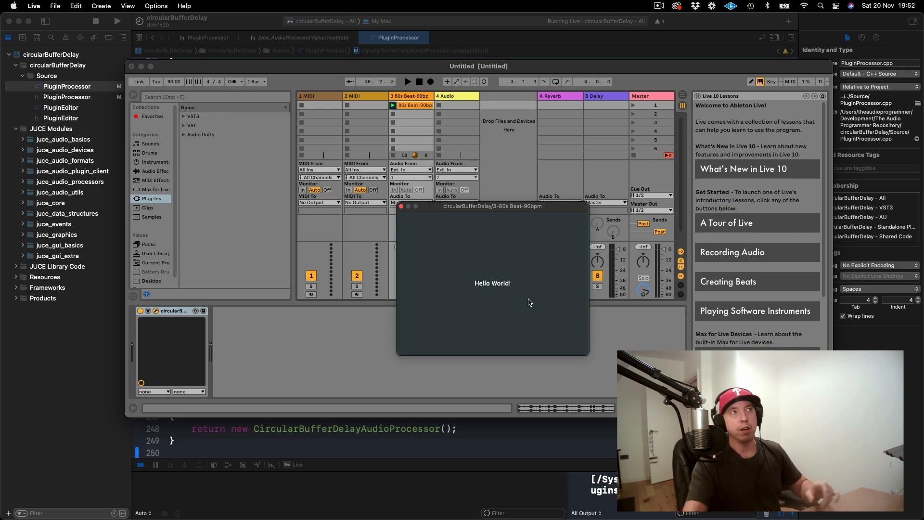
mouse_move(130, 65)
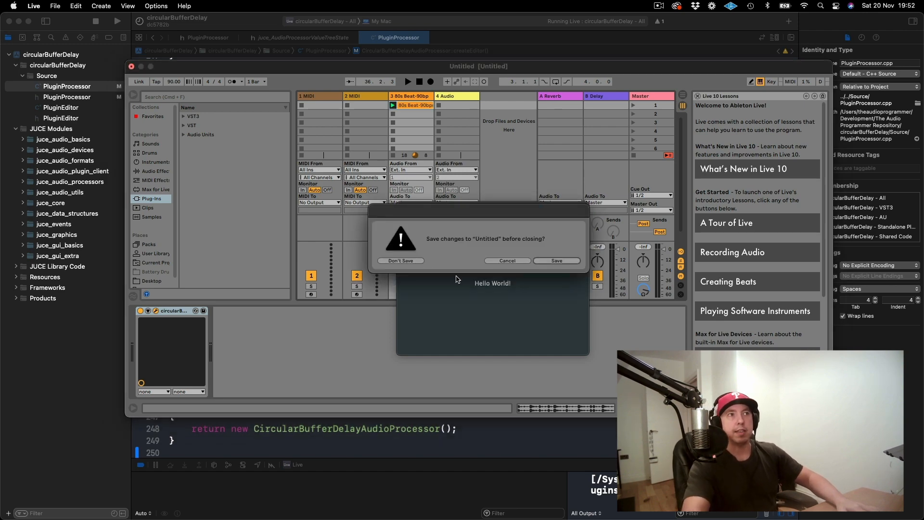
- Answer Live's save prompt so Ableton quits
left_click(402, 260)
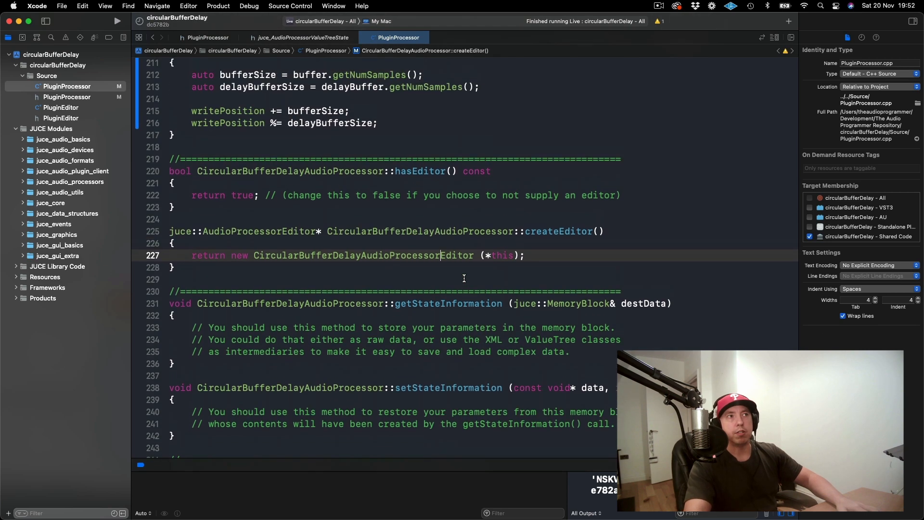
- View createEditor, then select the CircularBufferDelayAudioProcessorEditor class name in PluginEditor.h
scroll("up", 3)
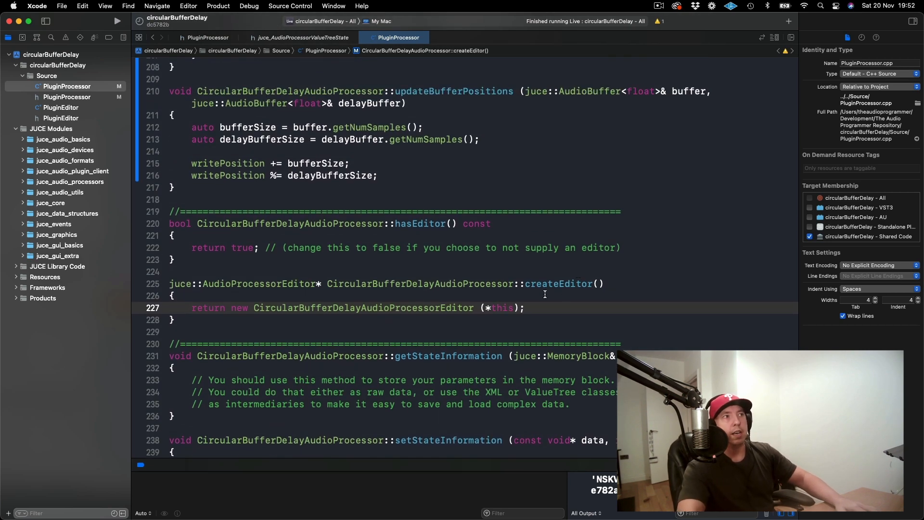
mouse_move(80, 77)
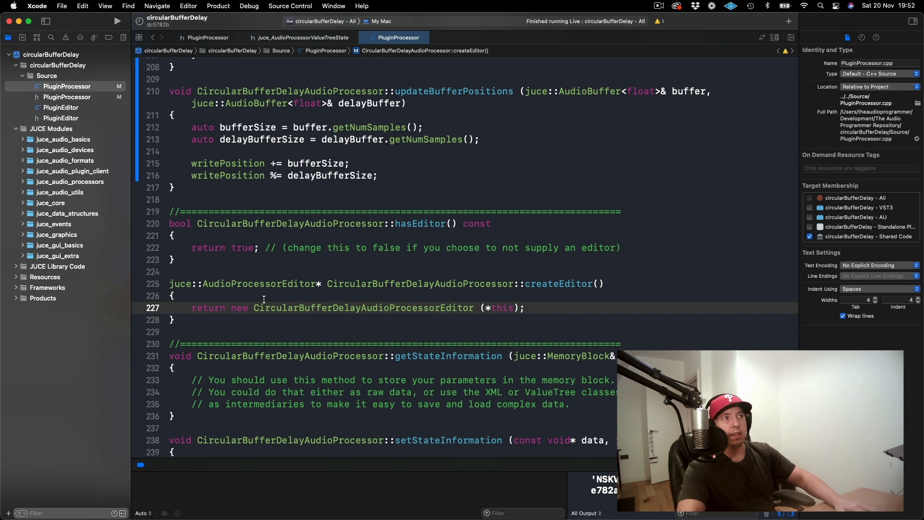
left_click(194, 308)
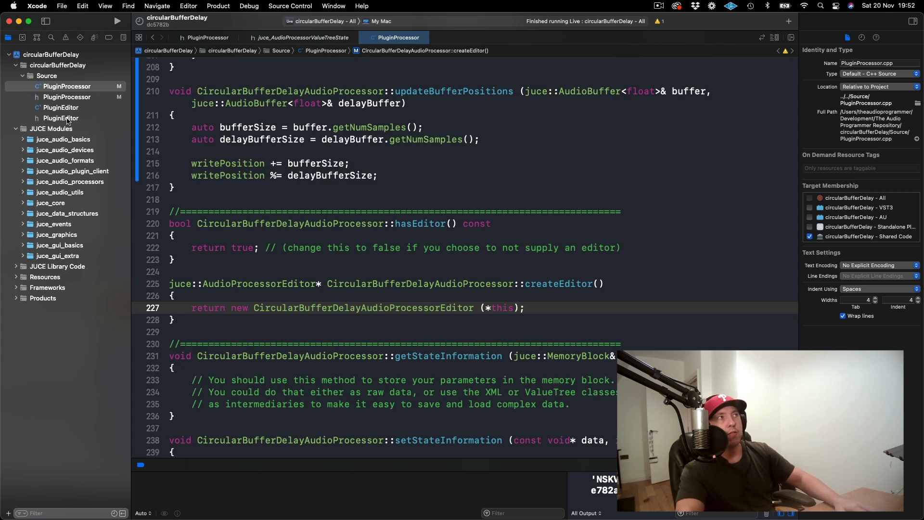
left_click(60, 118)
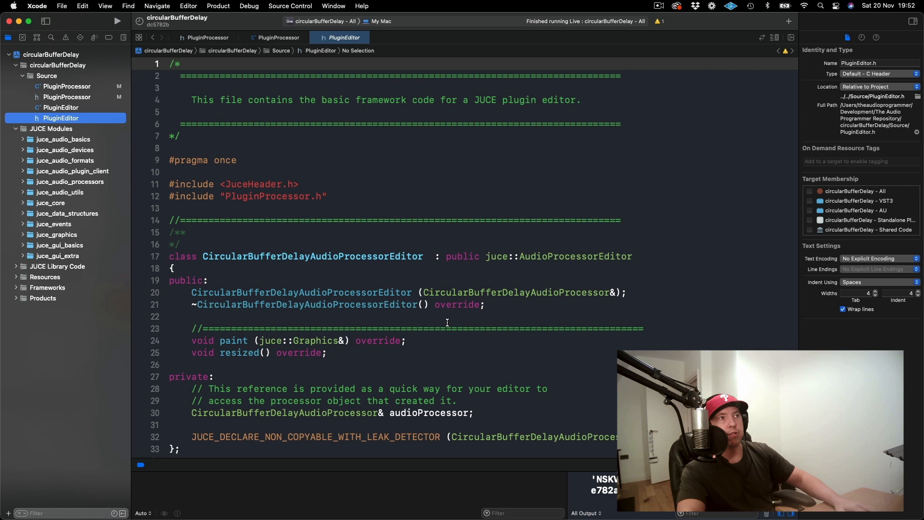
double_click(313, 256)
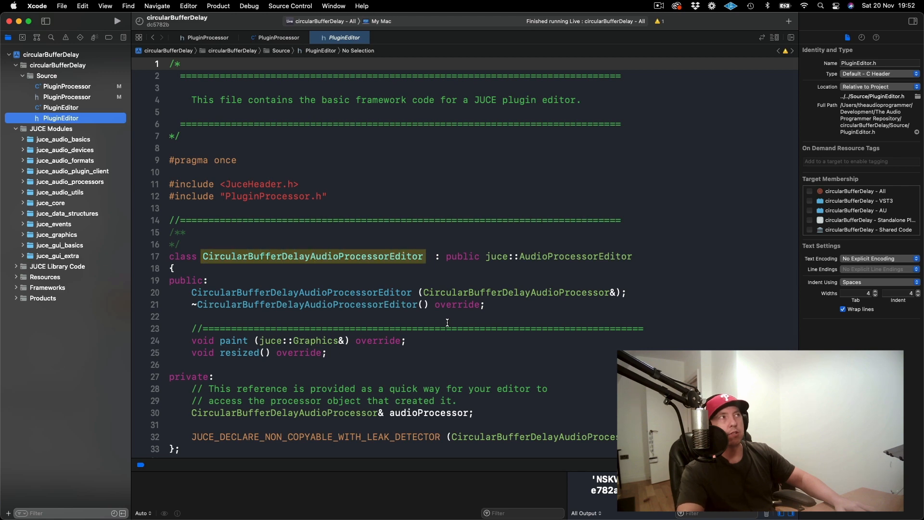
left_click(67, 86)
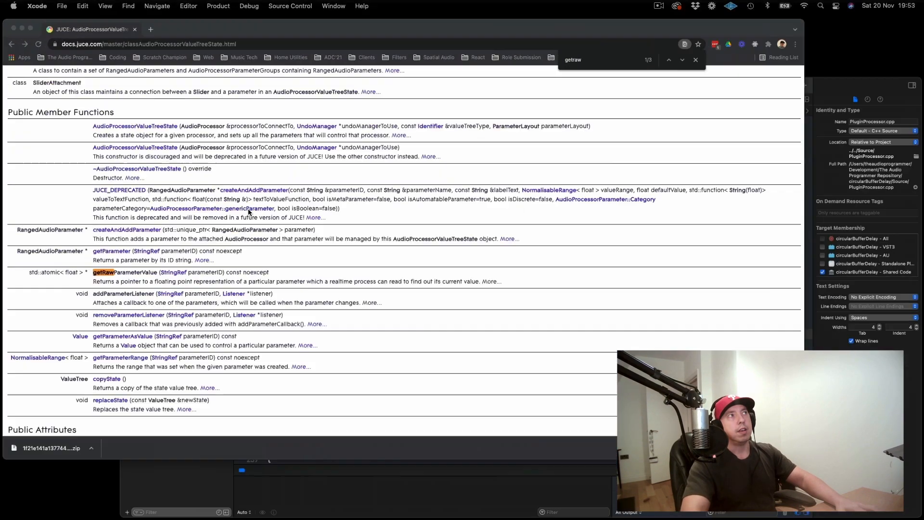
- Open the GenericAudioProcessorEditor class page from the JUCE class index
left_click(11, 41)
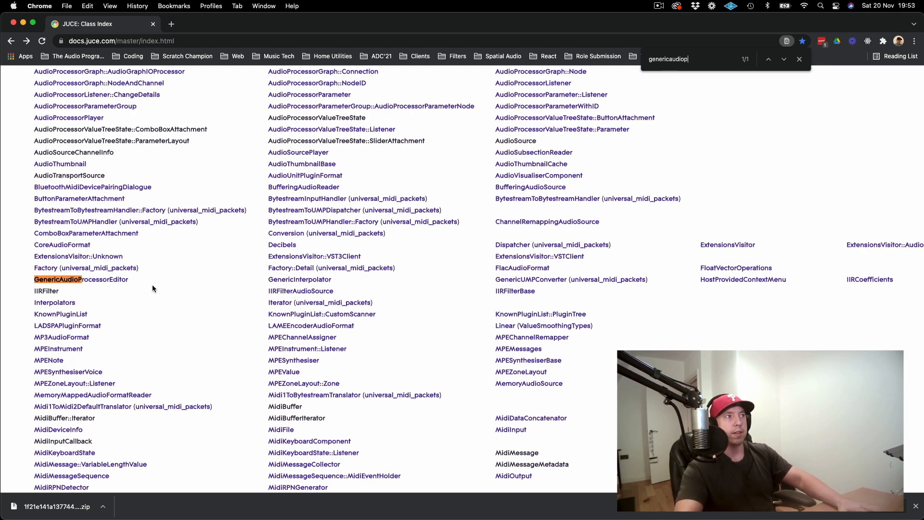
left_click(81, 279)
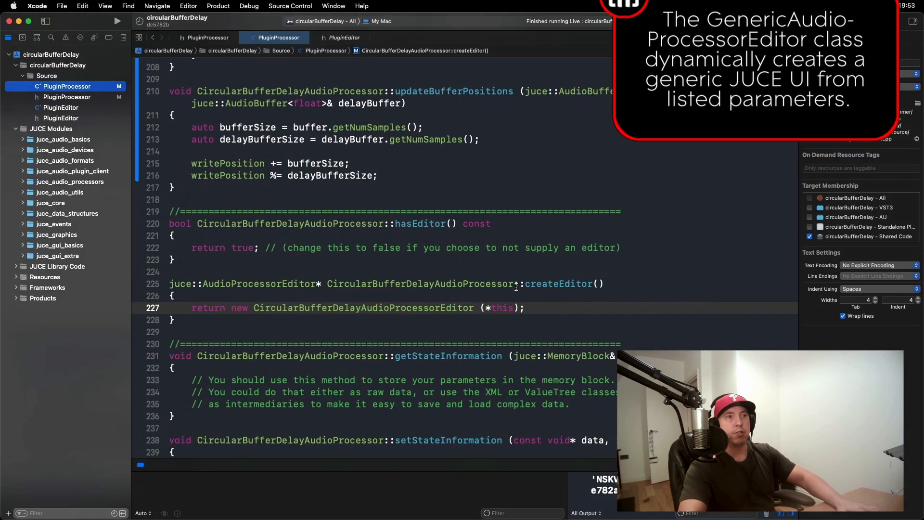
- In createEditor, replace CircularBufferDelayAudioProcessorEditor with juce::GenericAudioProcessorEditor
scroll("down", 3)
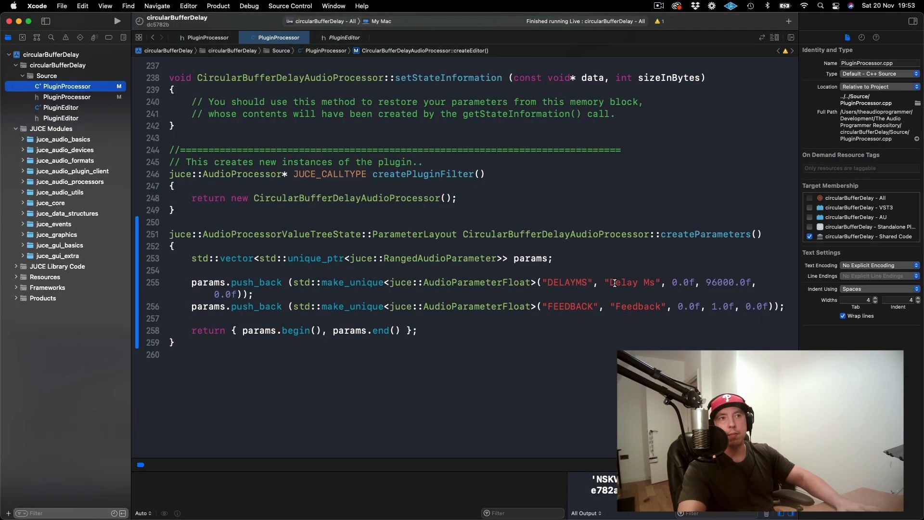
scroll("up", 3)
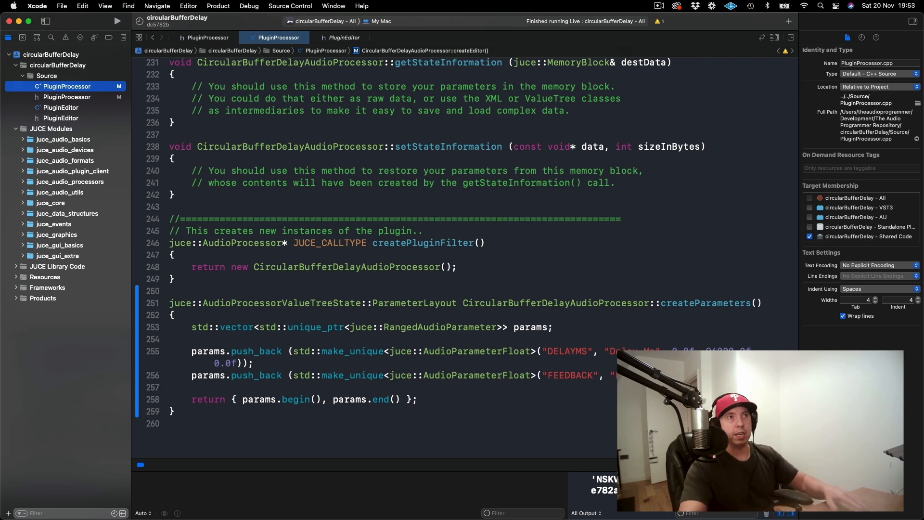
scroll("up", 3)
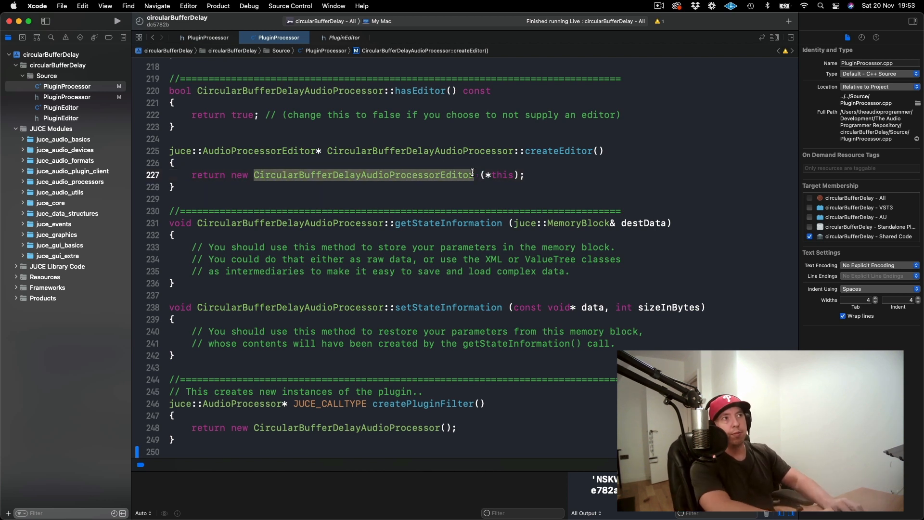
type("juce")
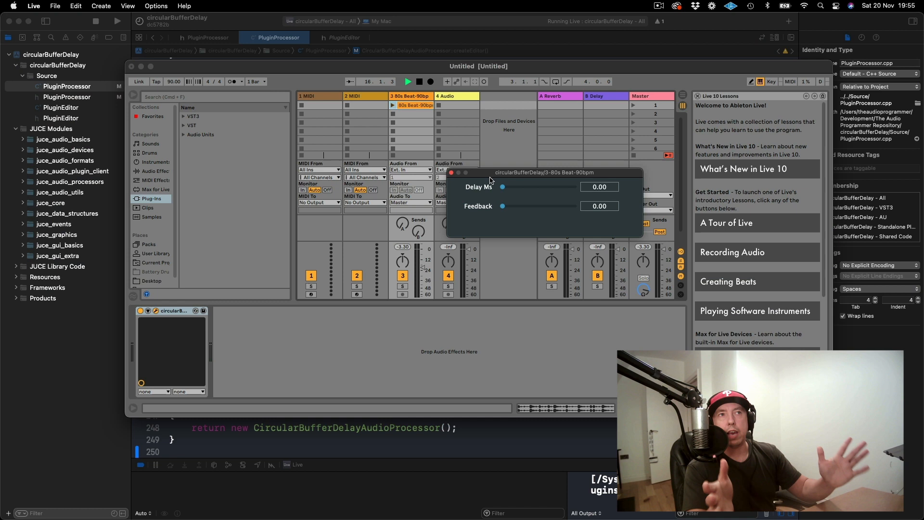
mouse_move(422, 205)
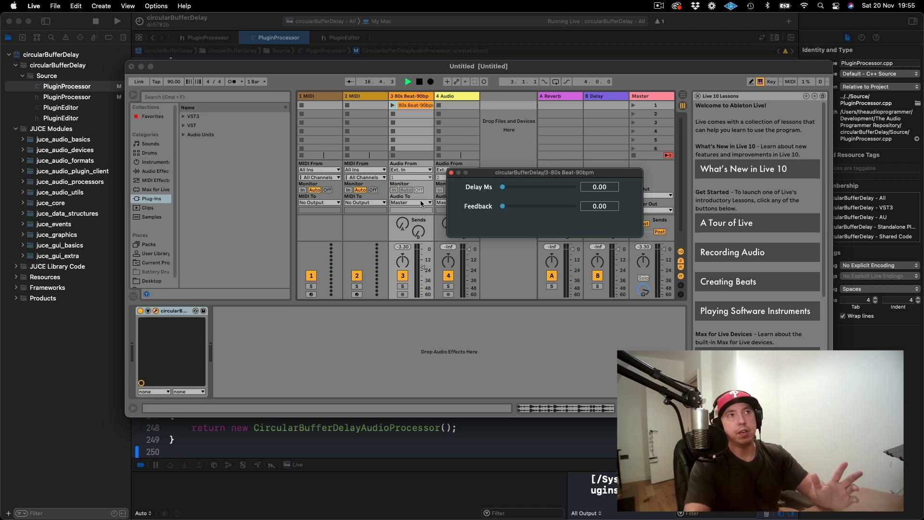